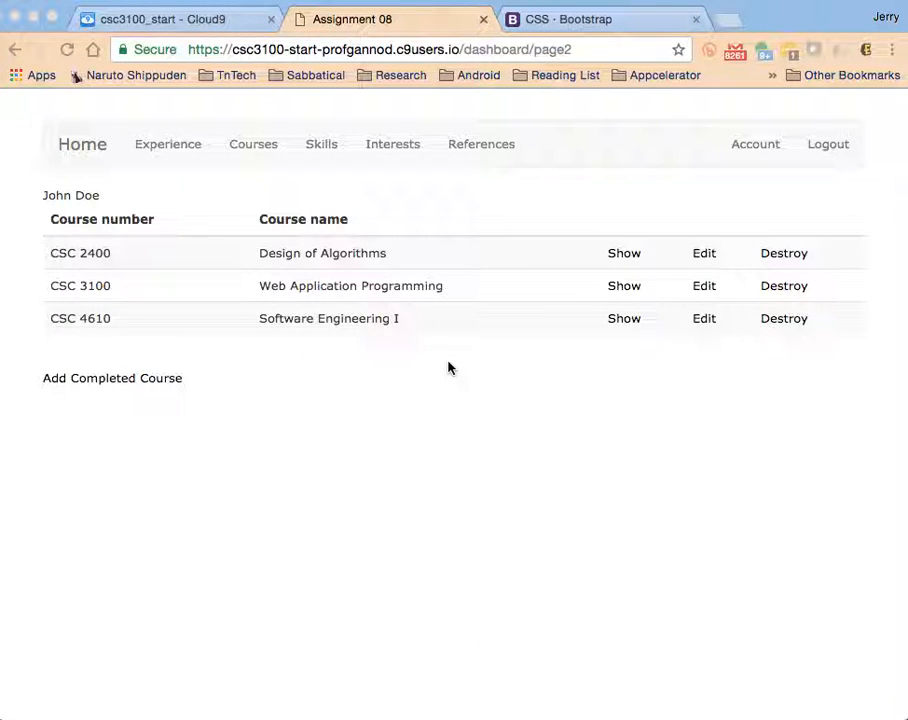
mouse_move(352, 535)
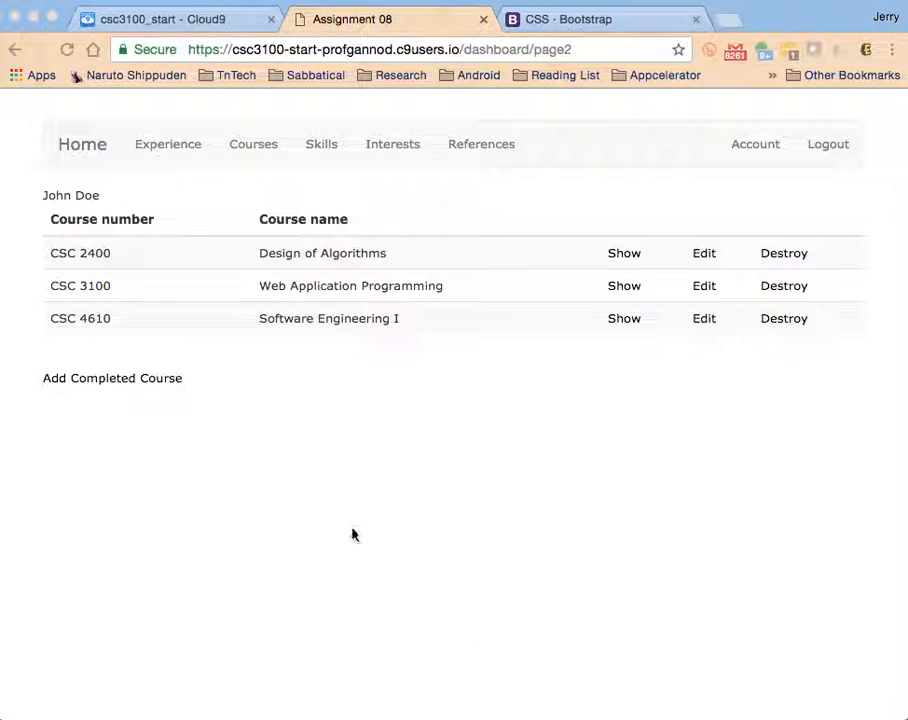
mouse_move(224, 285)
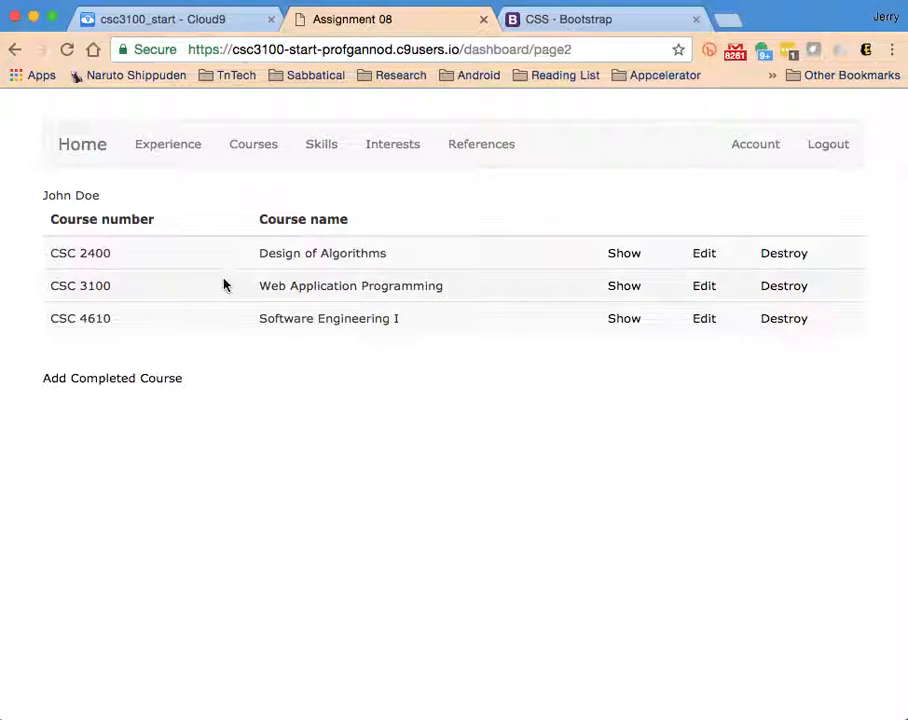
mouse_move(464, 261)
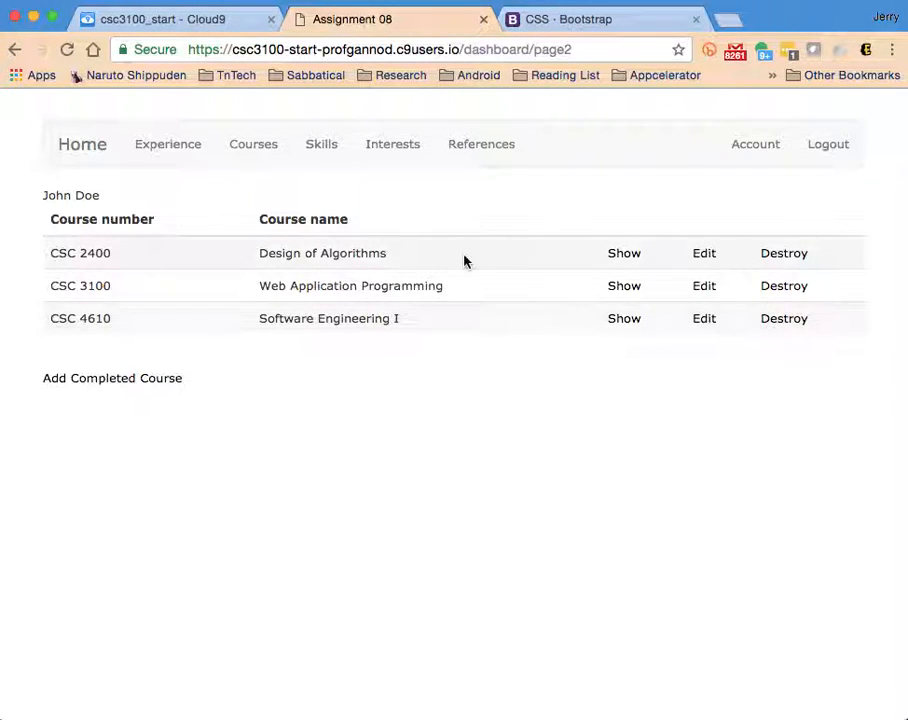
mouse_move(429, 457)
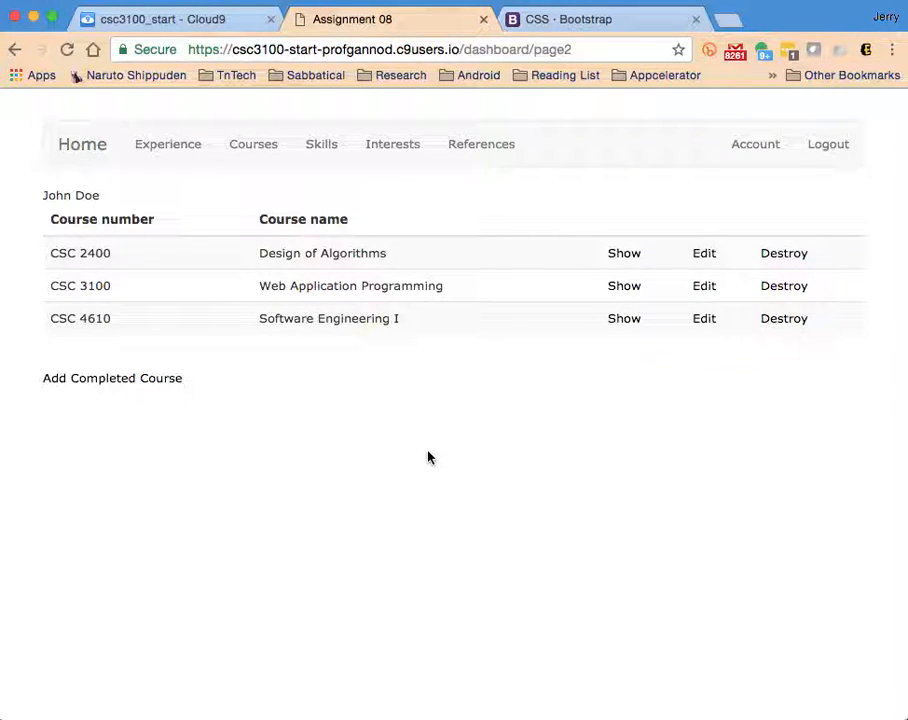
mouse_move(455, 419)
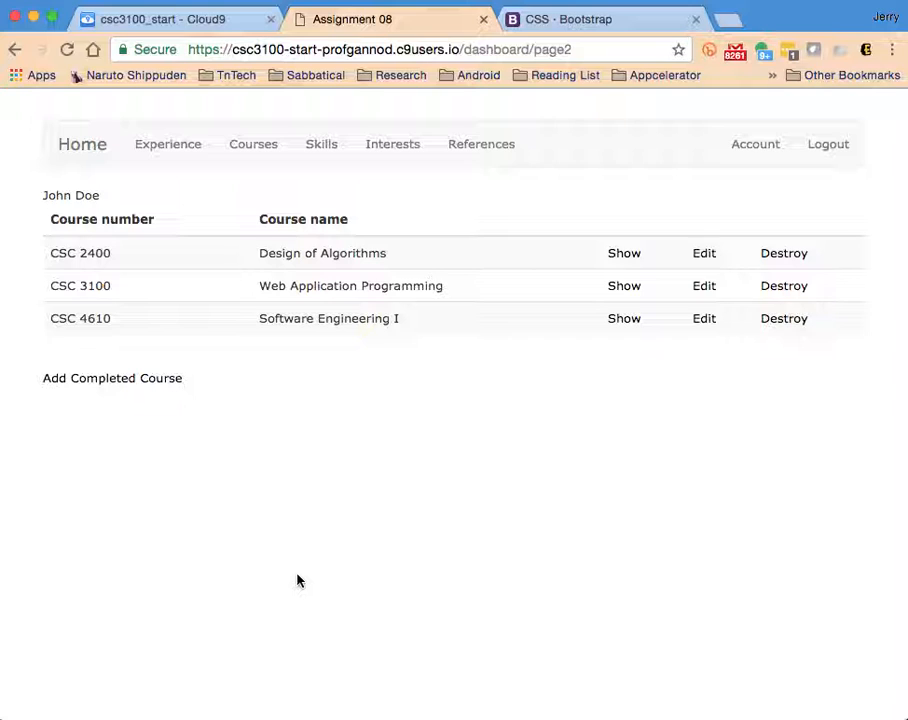
mouse_move(678, 286)
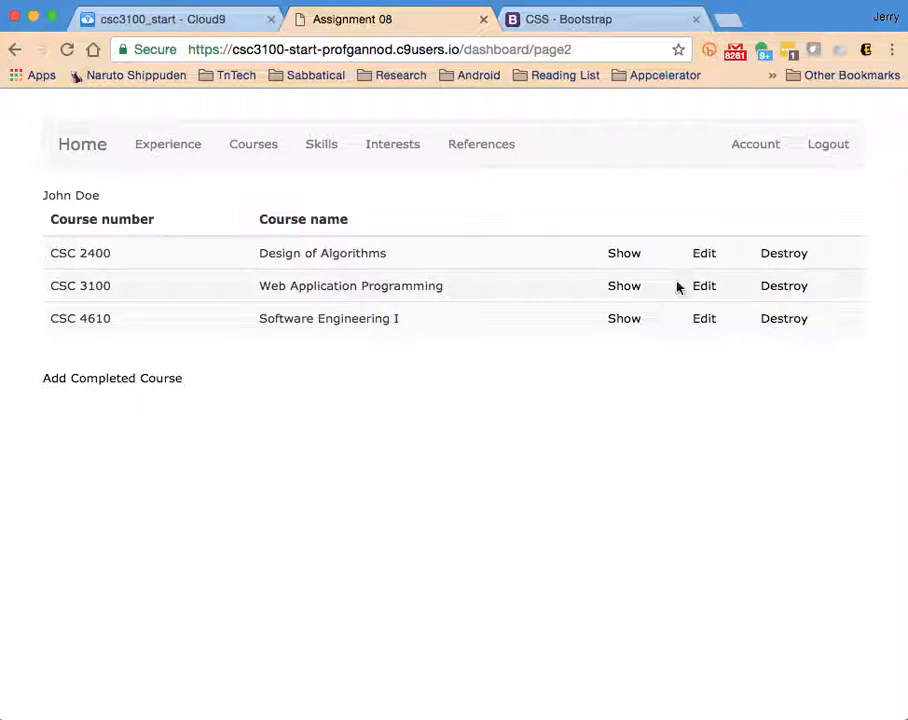
mouse_move(595, 305)
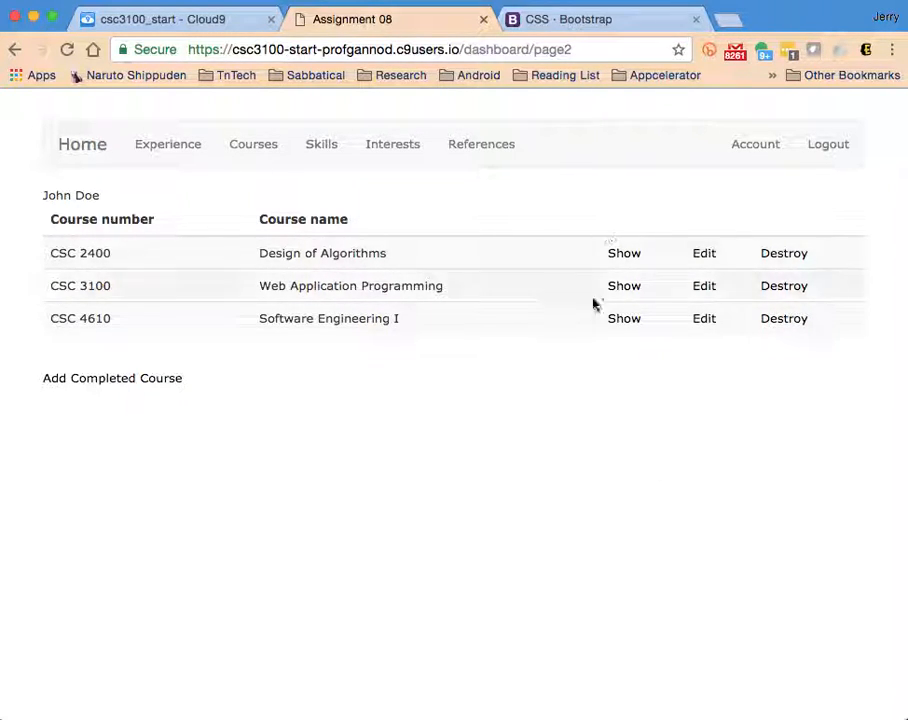
mouse_move(634, 378)
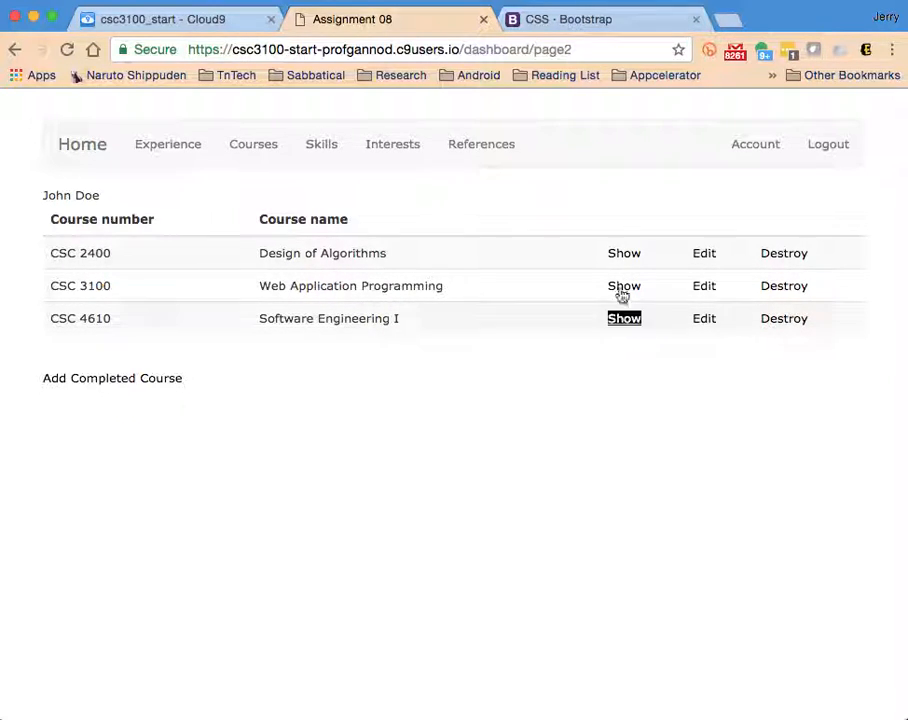
mouse_move(75, 252)
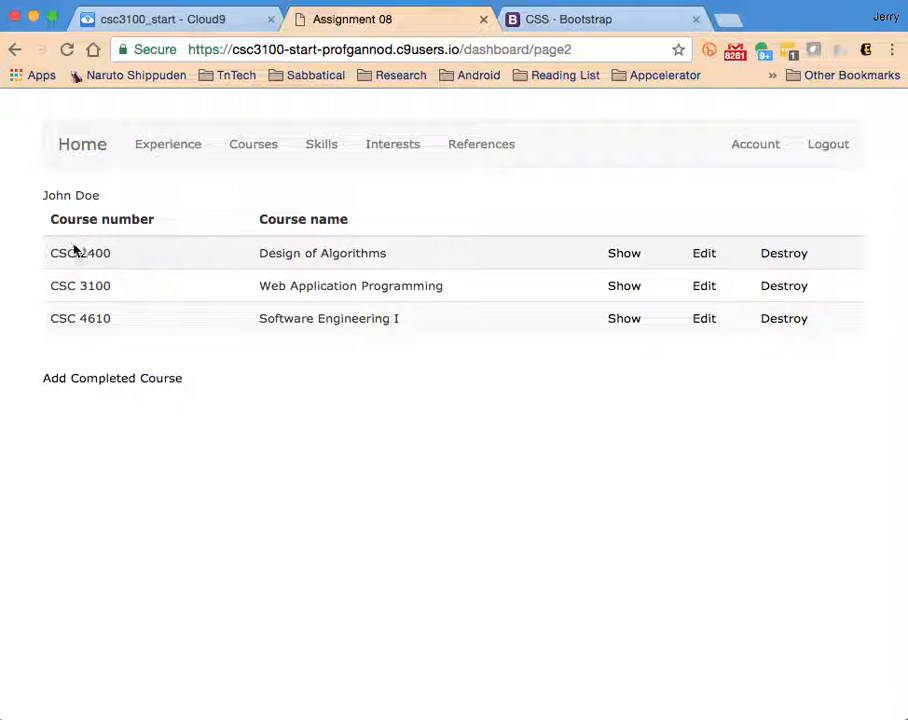
mouse_move(118, 350)
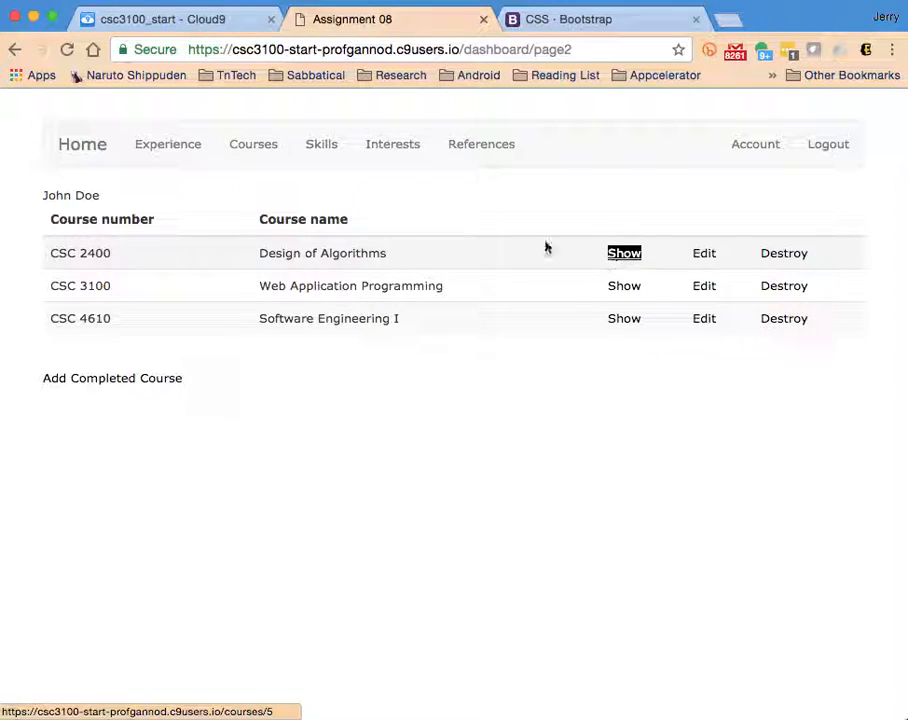
mouse_move(416, 192)
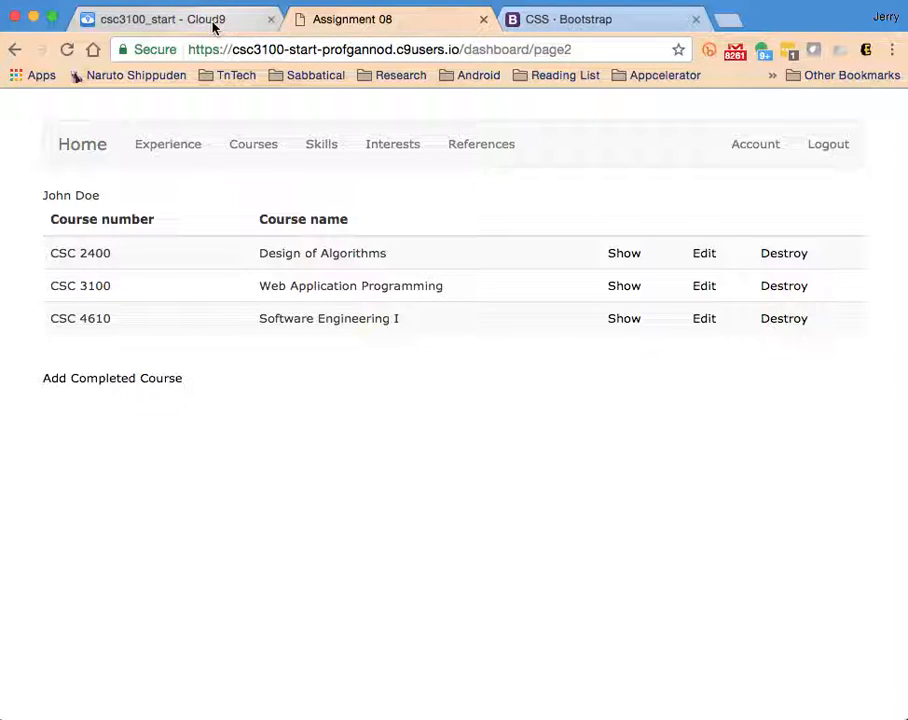
Step: In page2.html.erb, set colspan to 2, comment out Show, and link course number and name
click(160, 19)
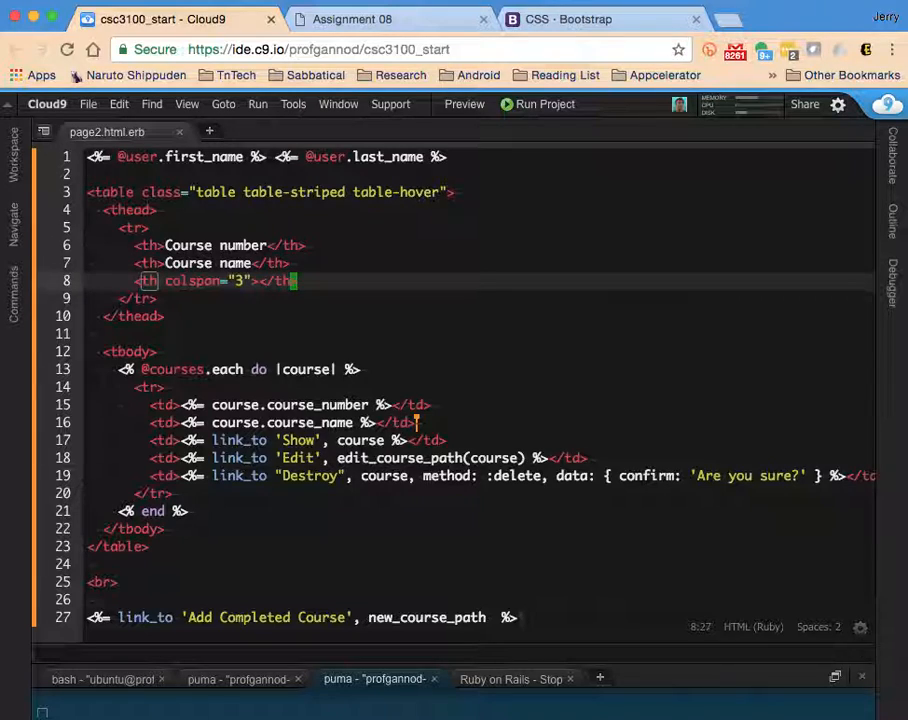
text(2)
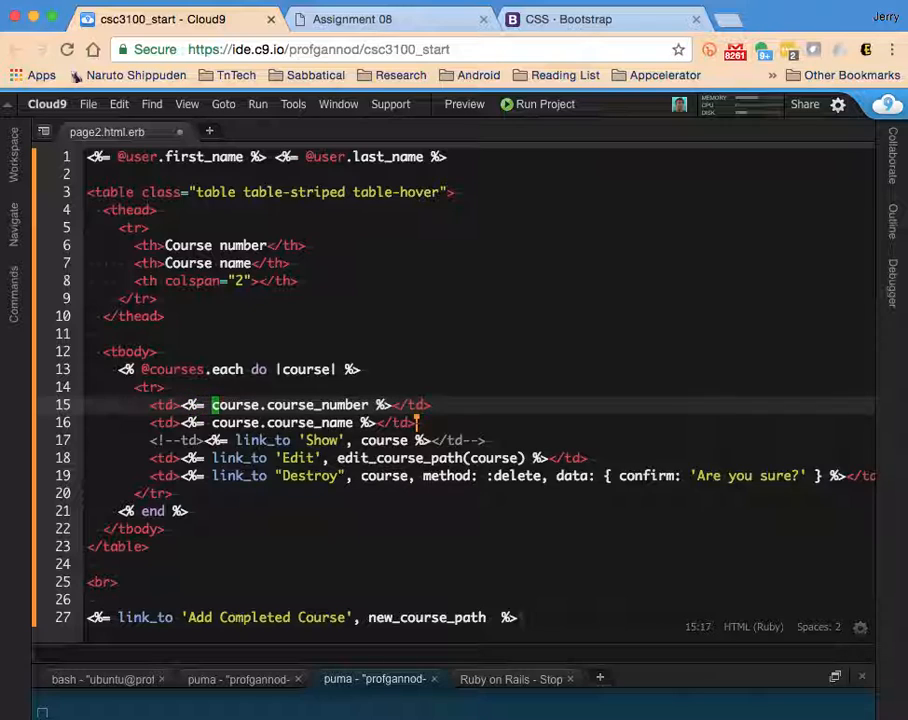
text(link_to)
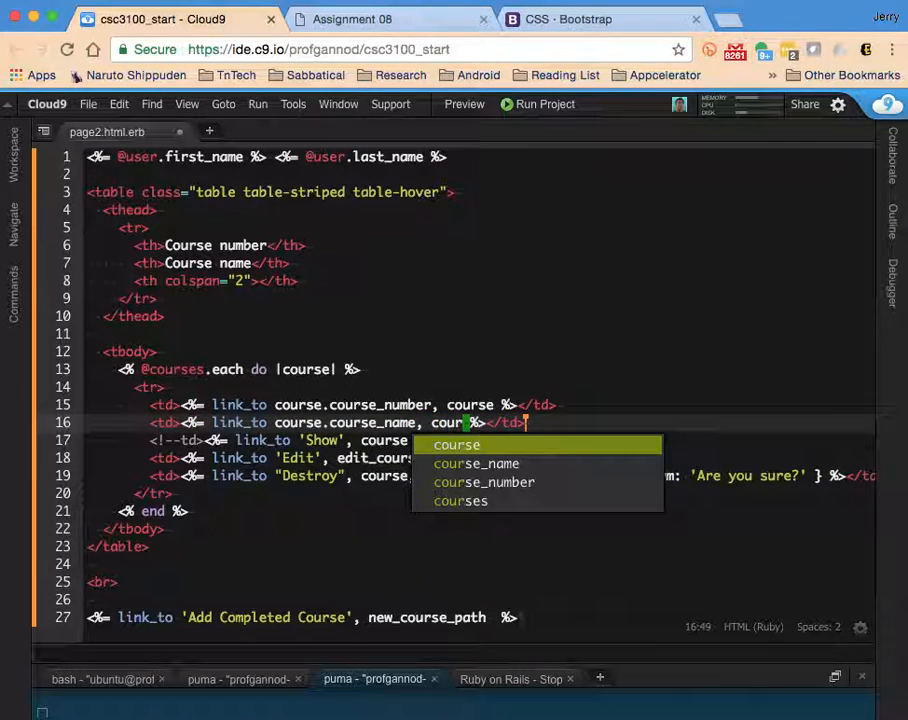
click(476, 463)
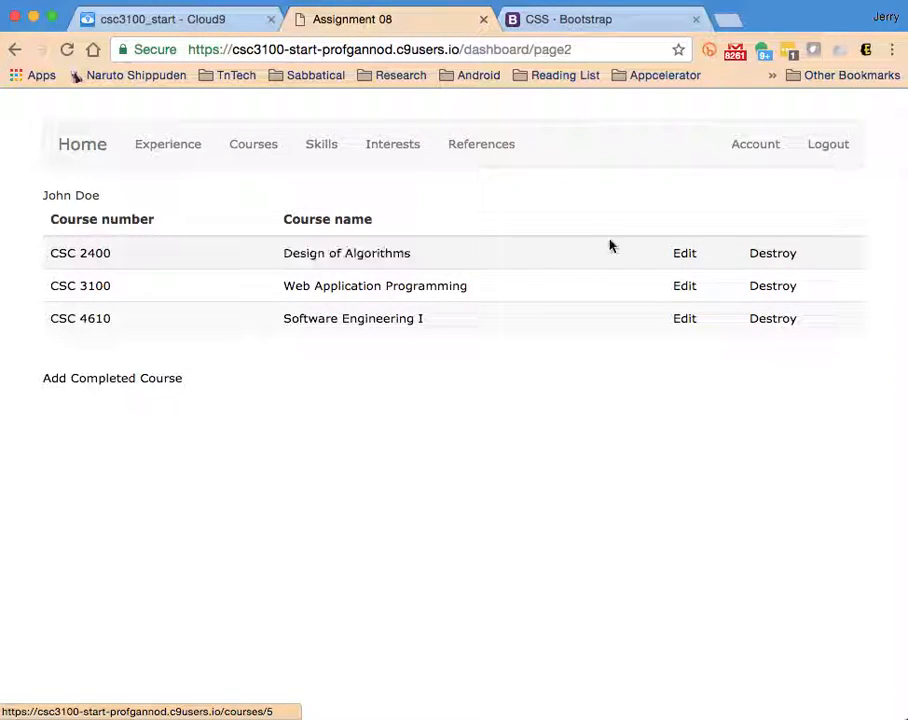
Step: Check on the refreshed dashboard that course number CSC 2400 links to its course page
double_click(346, 252)
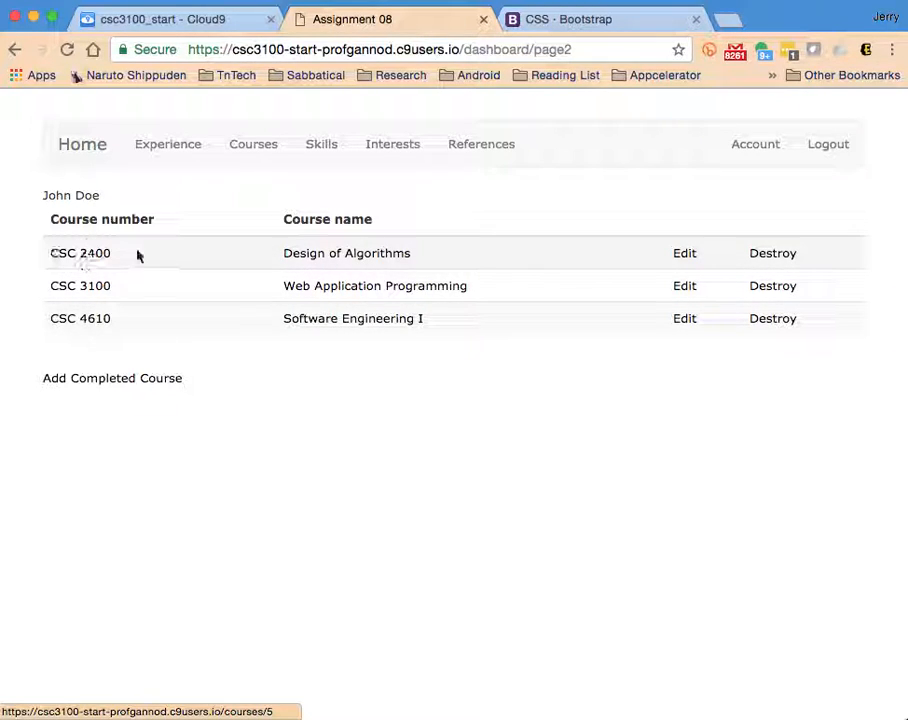
mouse_move(307, 270)
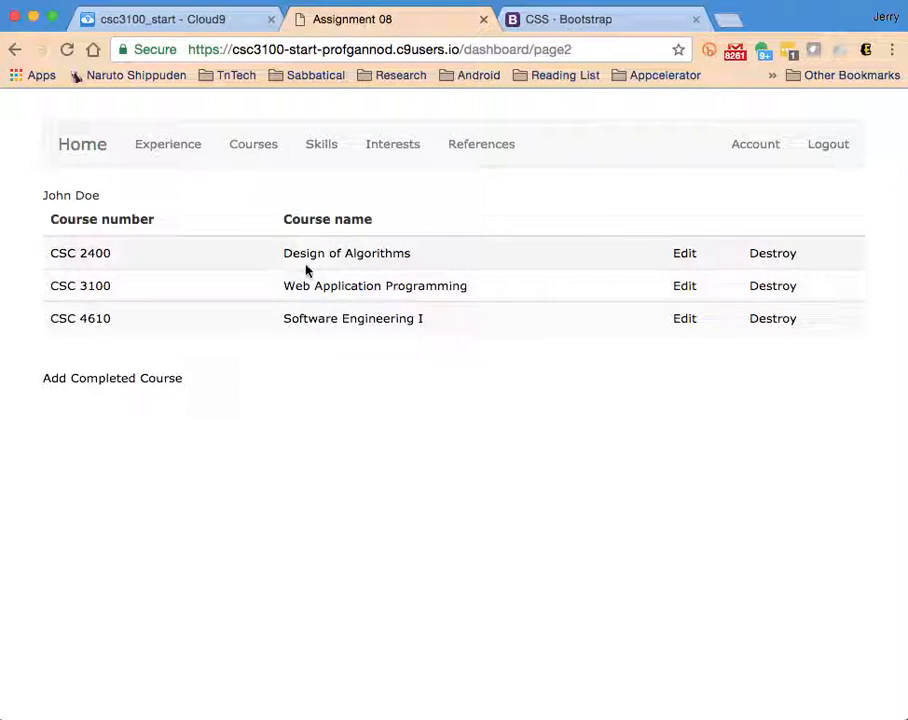
mouse_move(320, 560)
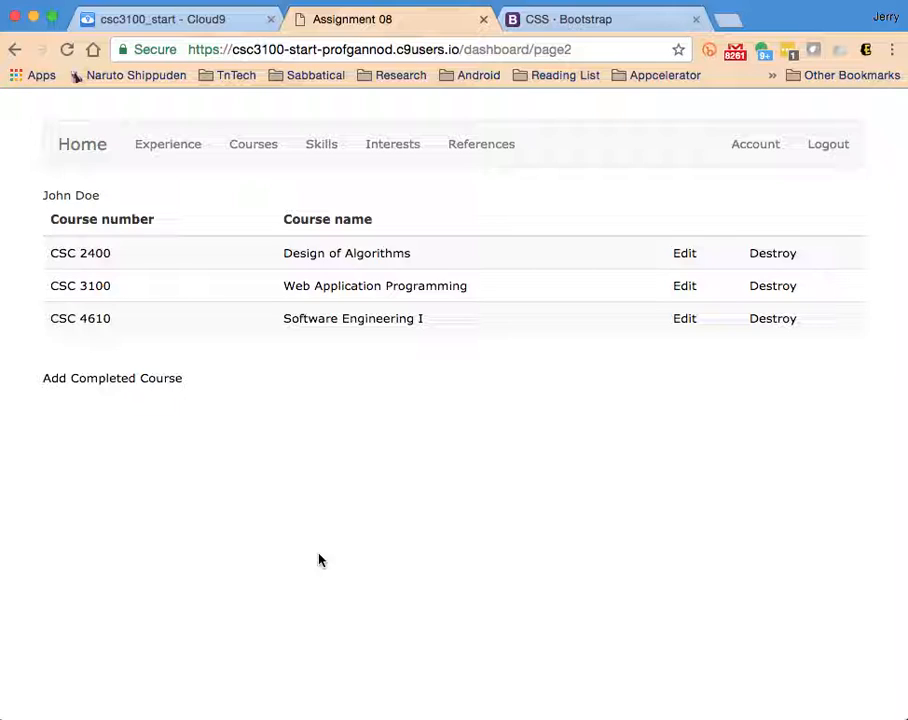
mouse_move(743, 345)
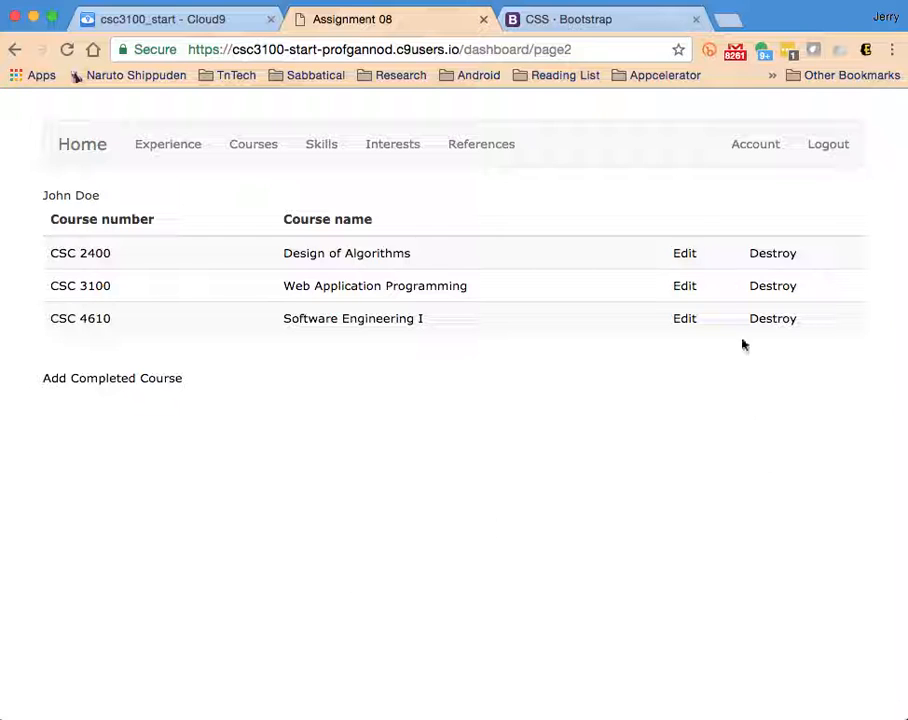
mouse_move(708, 355)
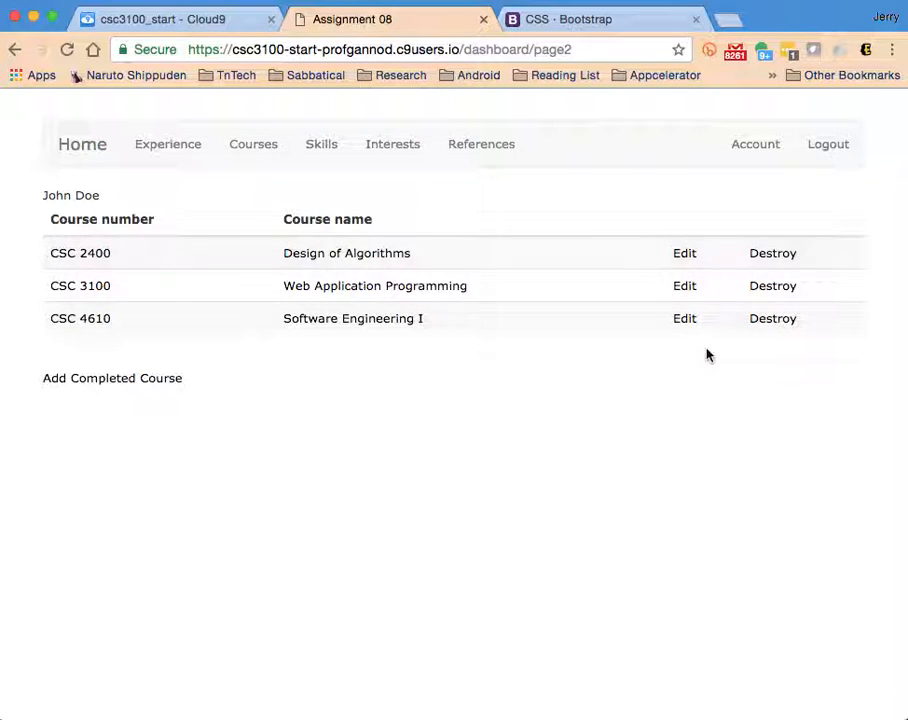
mouse_move(684, 253)
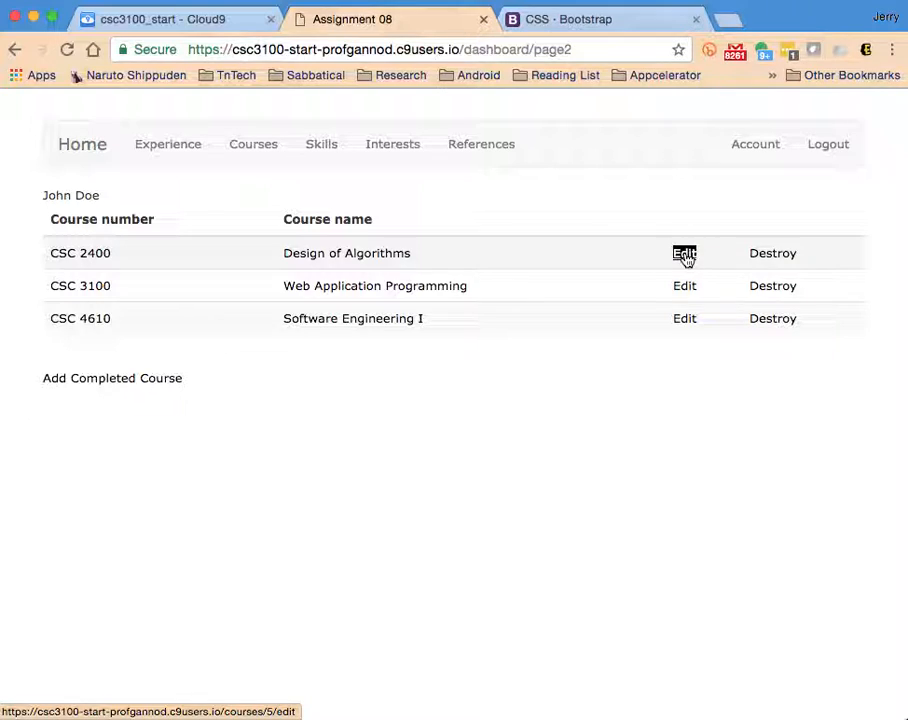
mouse_move(708, 365)
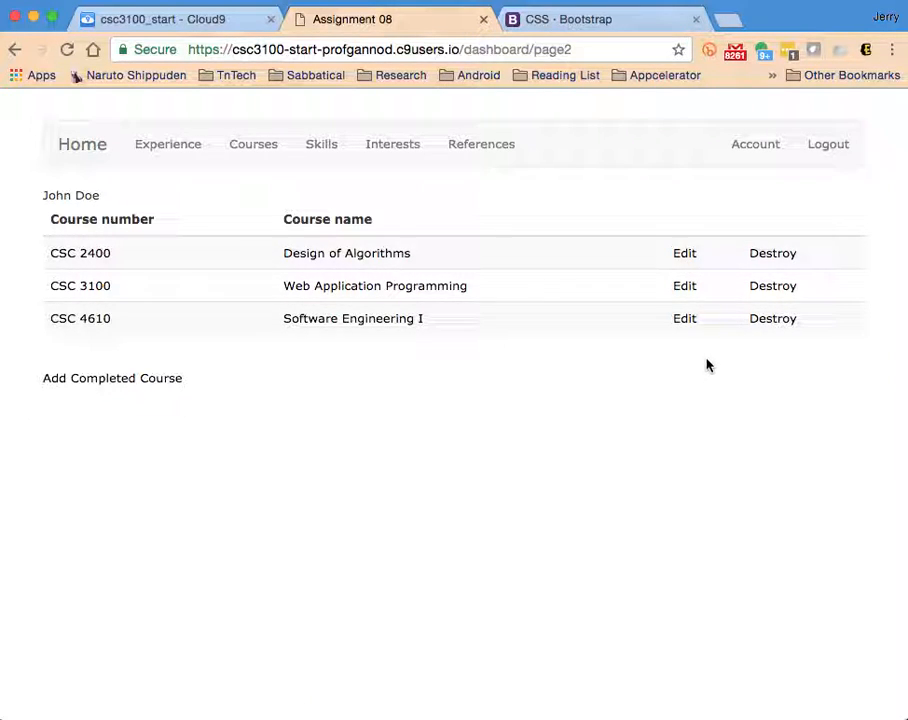
mouse_move(708, 258)
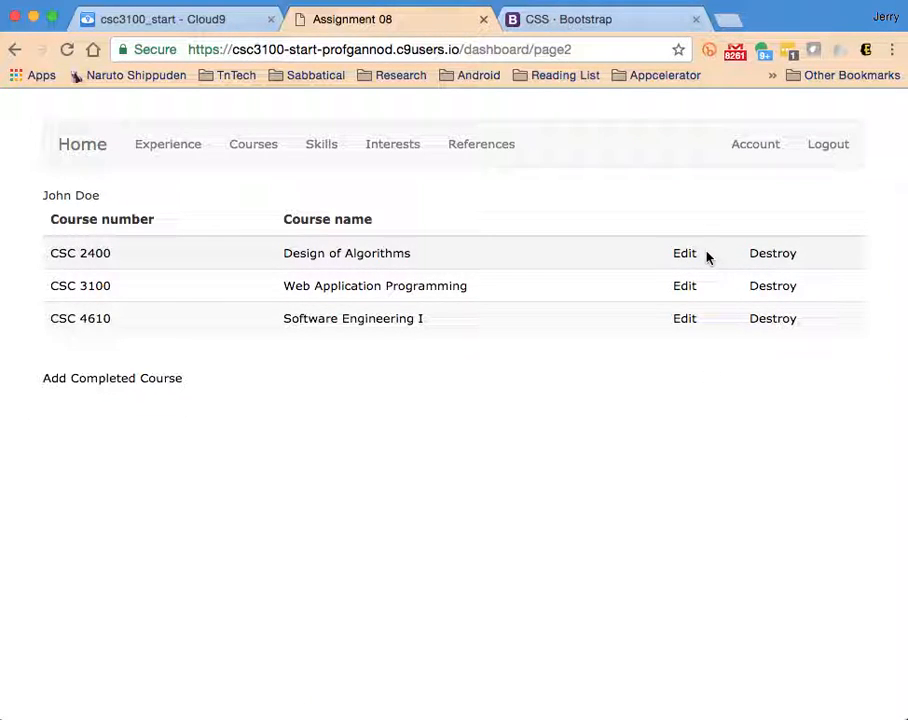
mouse_move(710, 353)
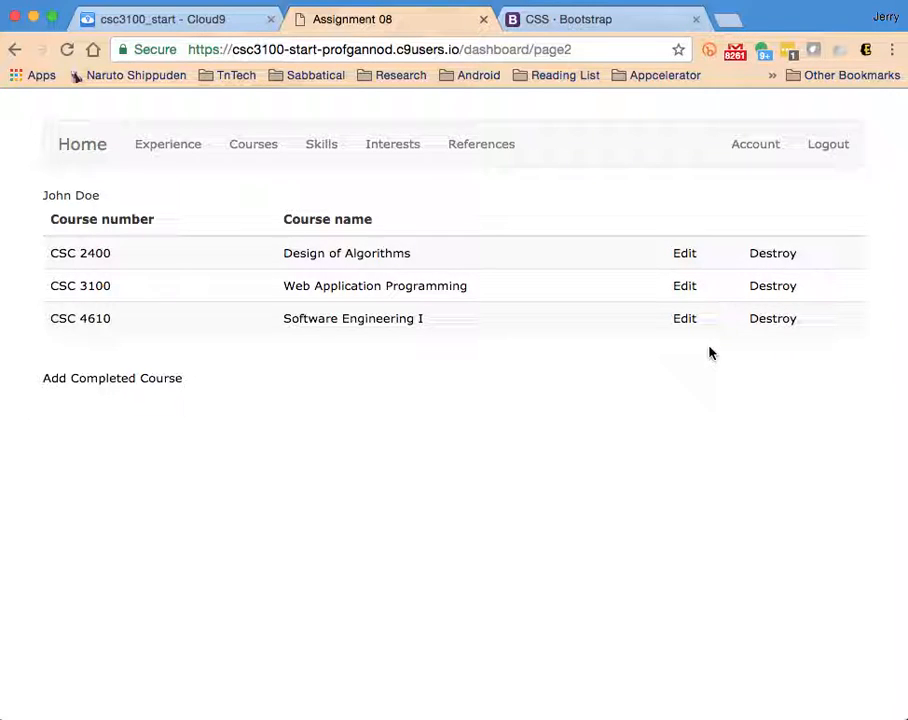
mouse_move(710, 253)
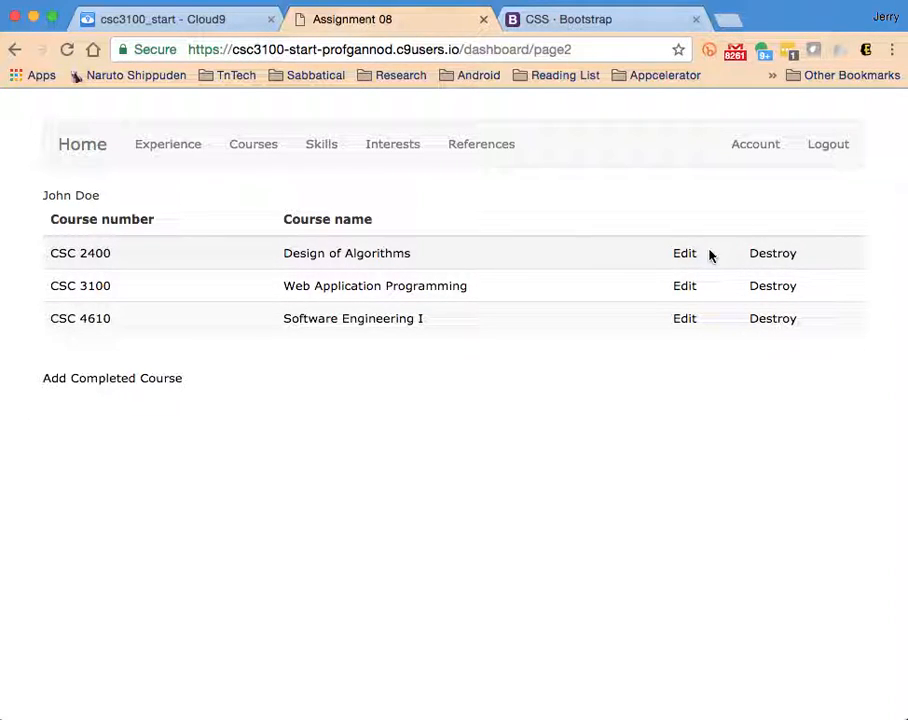
mouse_move(643, 122)
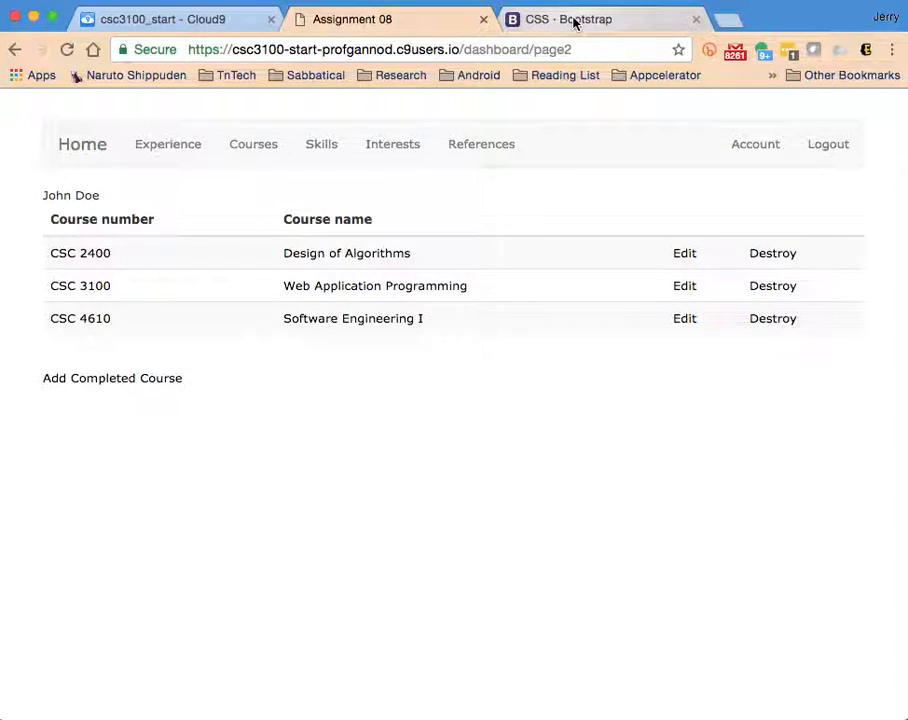
Step: Go to the Bootstrap Components page and scroll down to the Glyphicons section
click(600, 19)
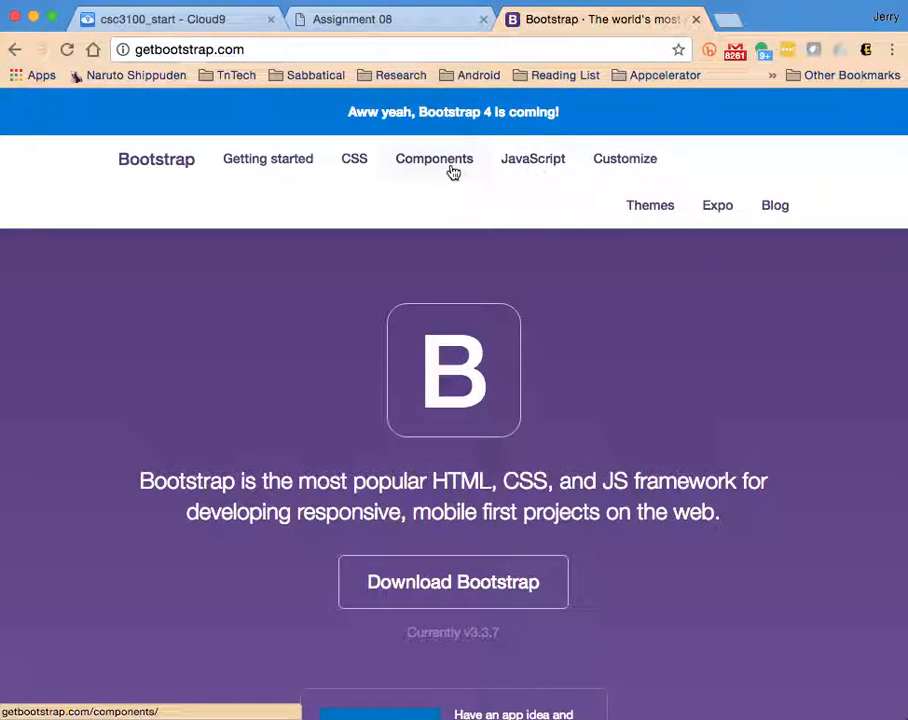
click(433, 158)
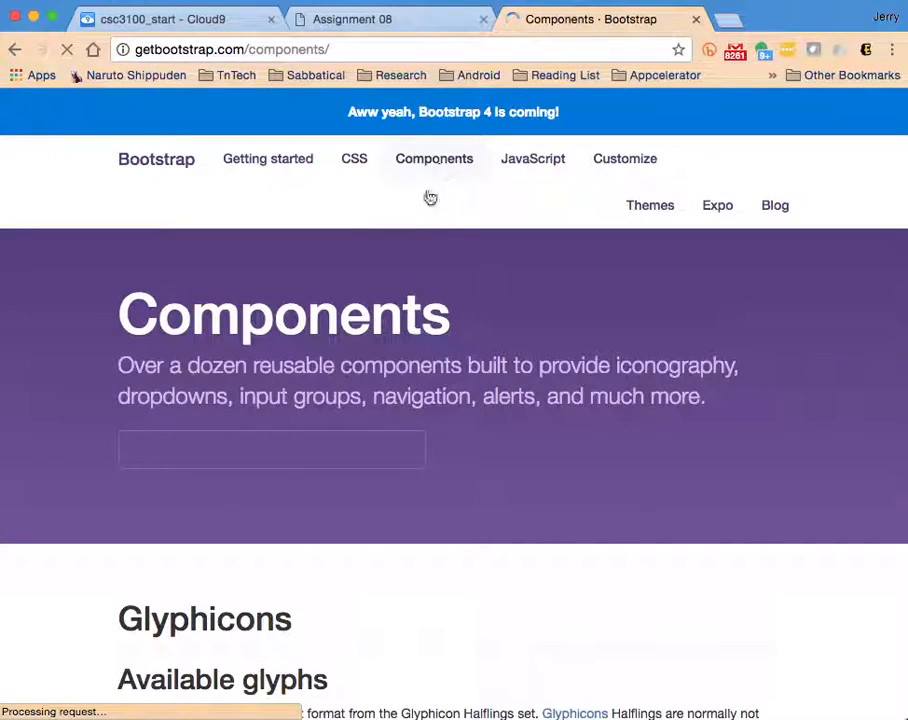
scroll(down, 3)
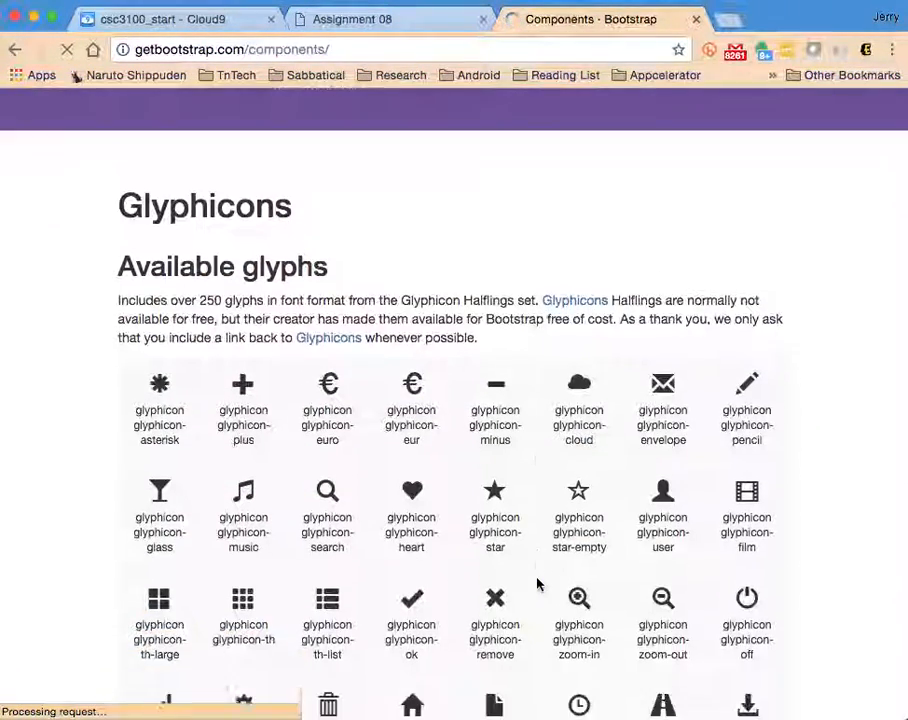
scroll(down, 3)
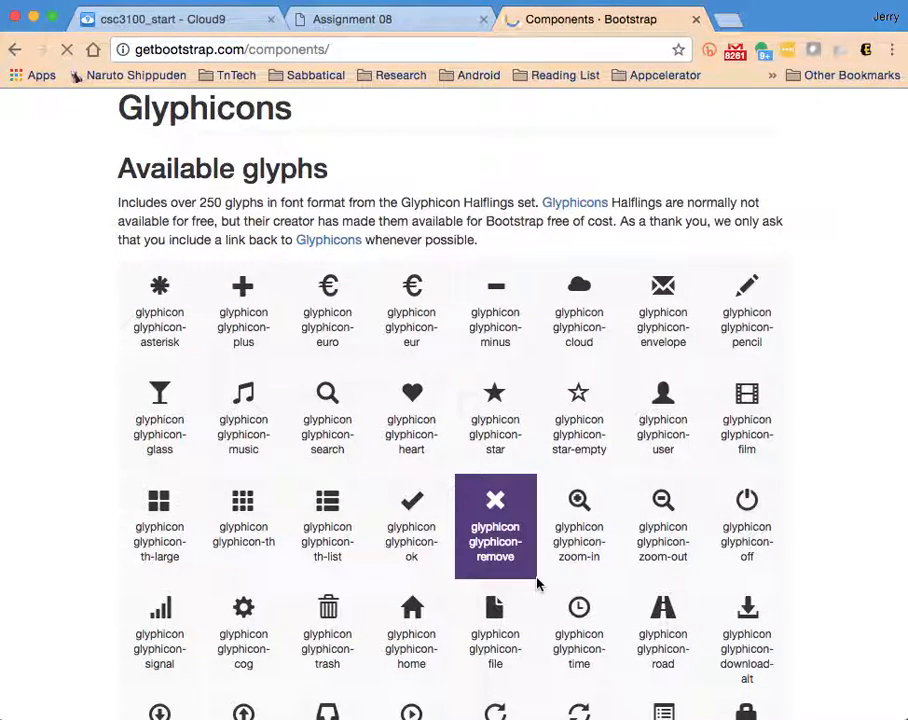
scroll(down, 3)
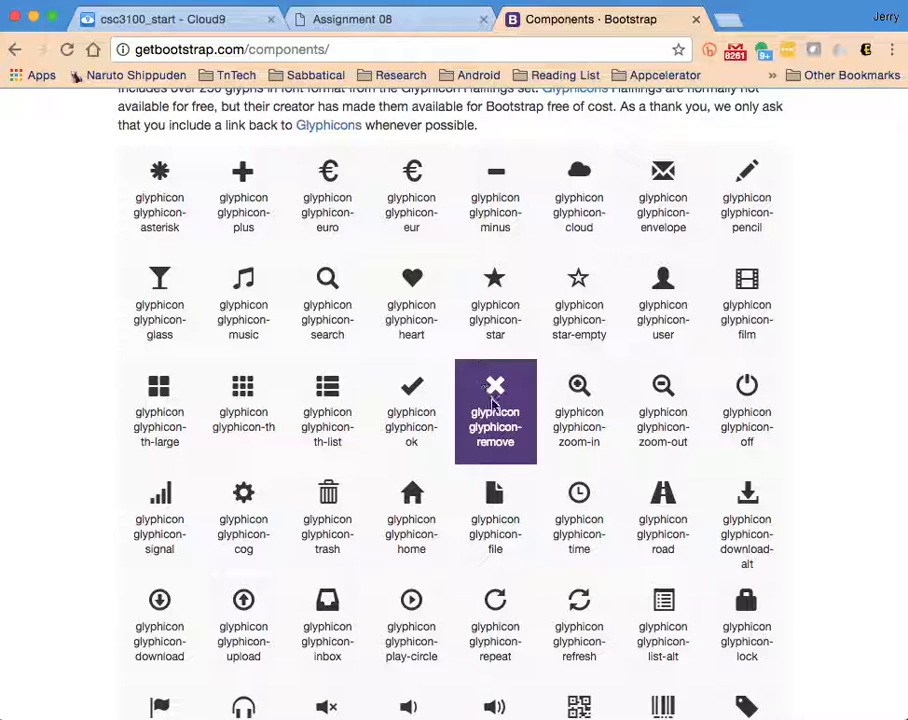
mouse_move(495, 390)
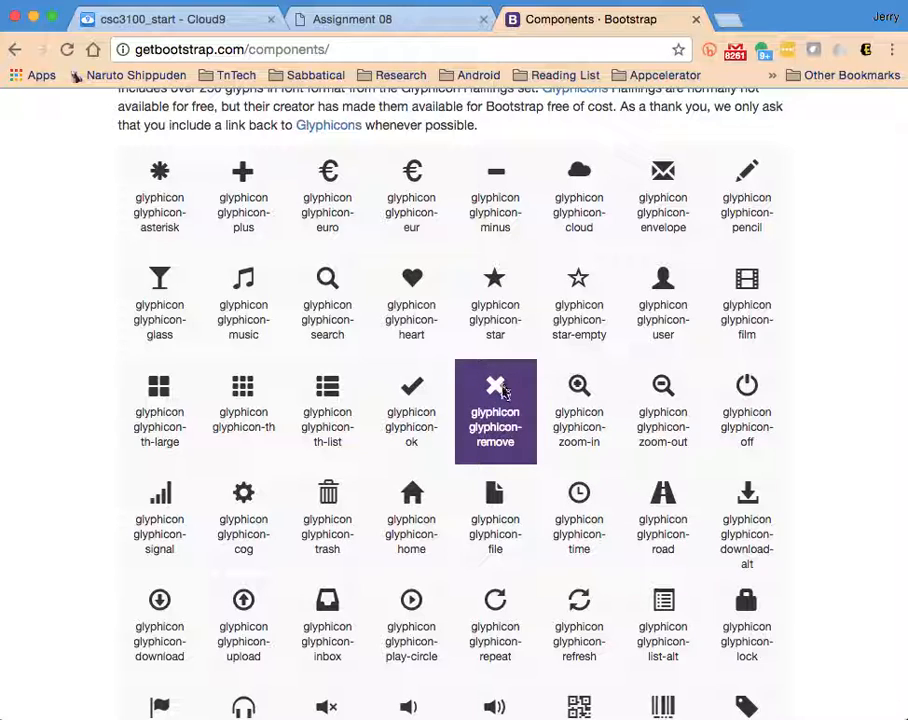
mouse_move(500, 405)
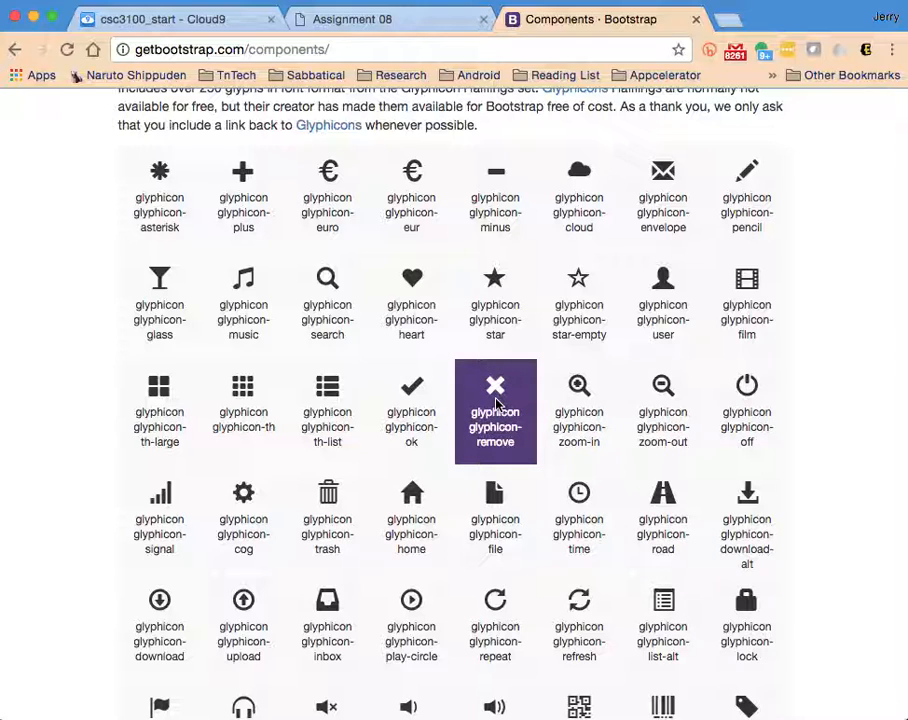
mouse_move(550, 403)
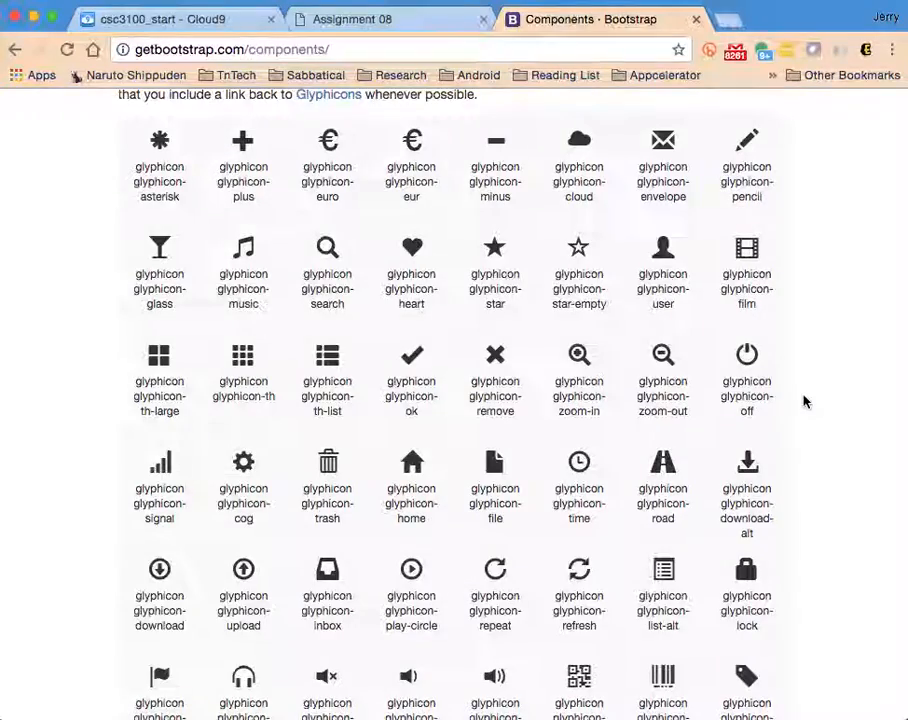
scroll(down, 3)
text(e)
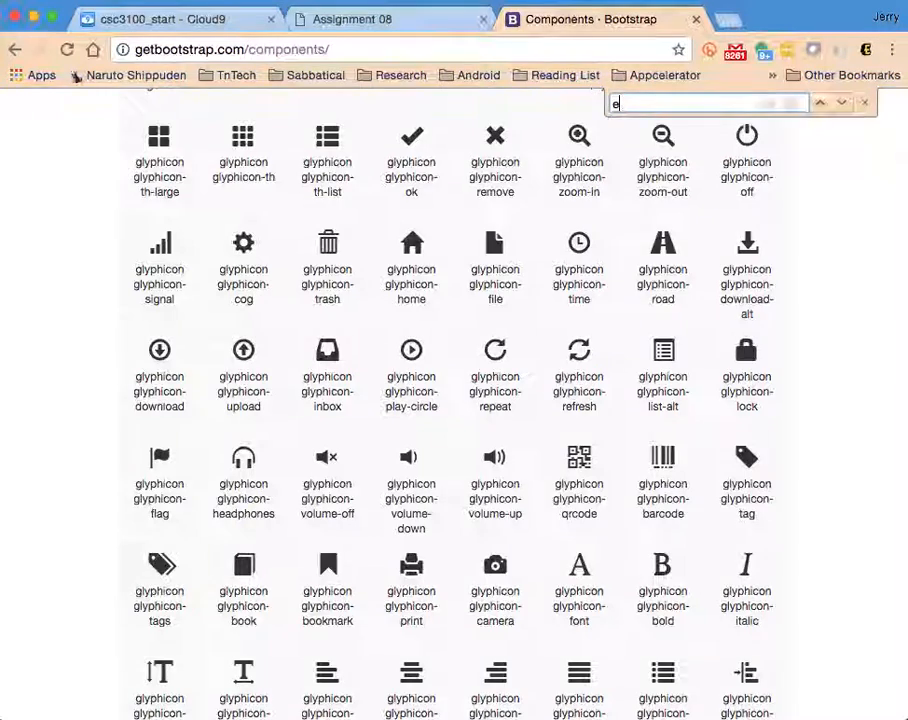
Step: Search the page for "edit" and select the glyphicon-edit class name
text(dit)
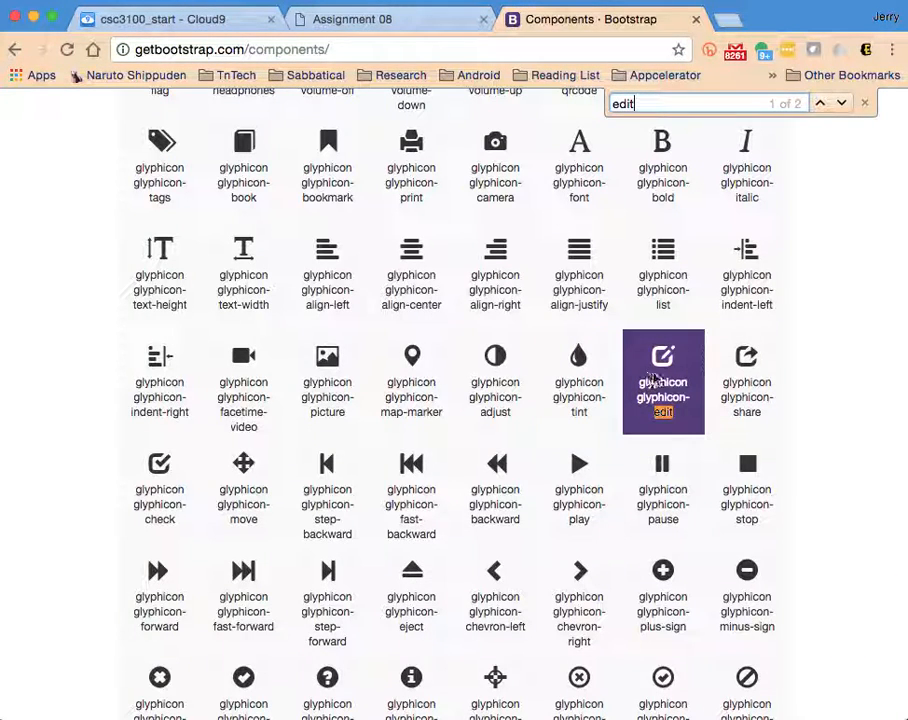
mouse_move(840, 366)
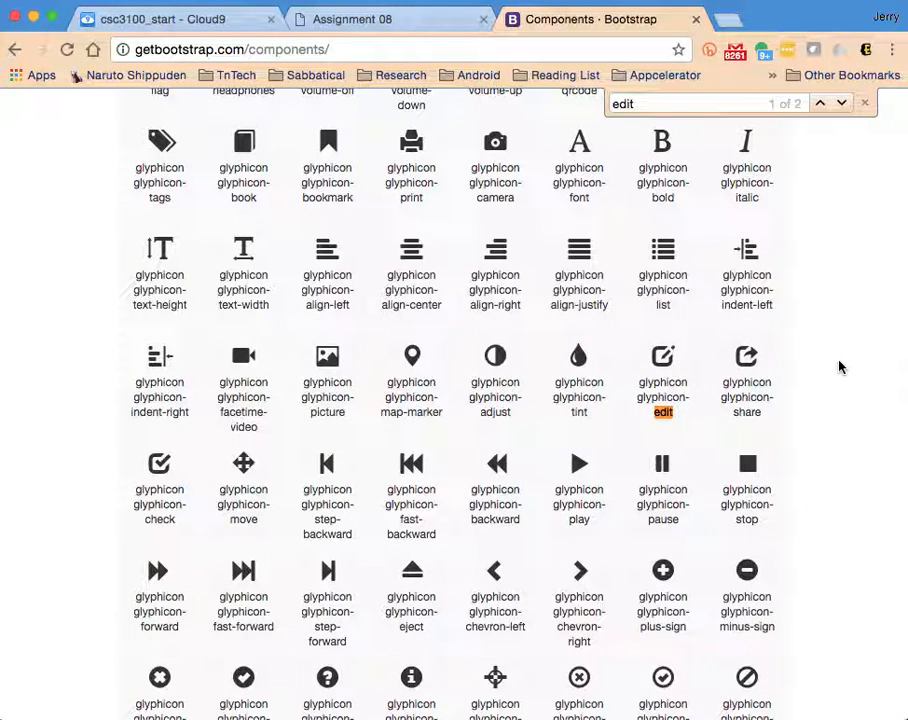
click(663, 382)
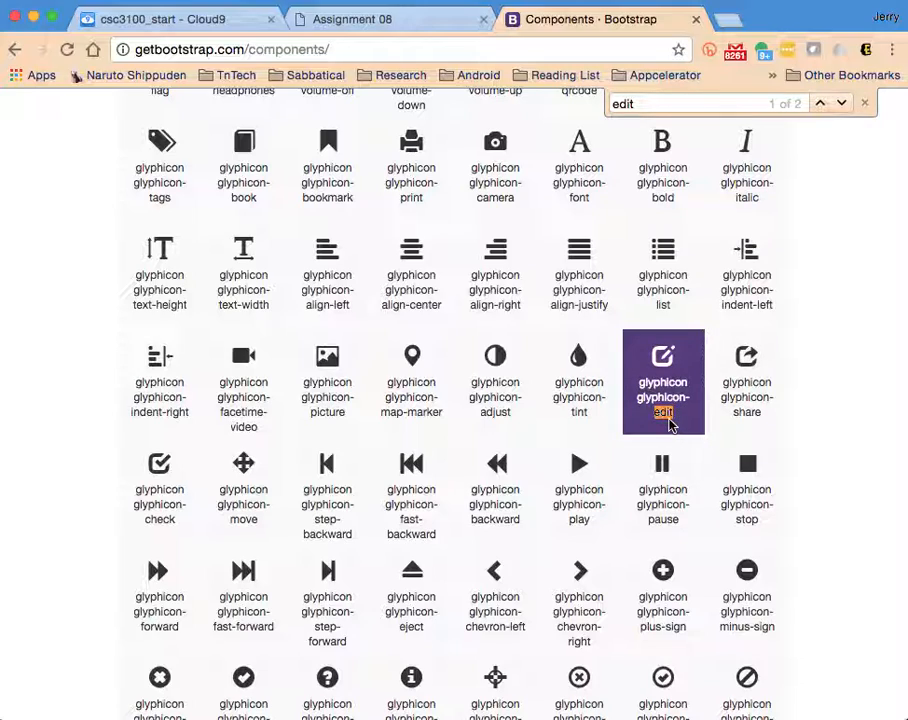
scroll(up, 3)
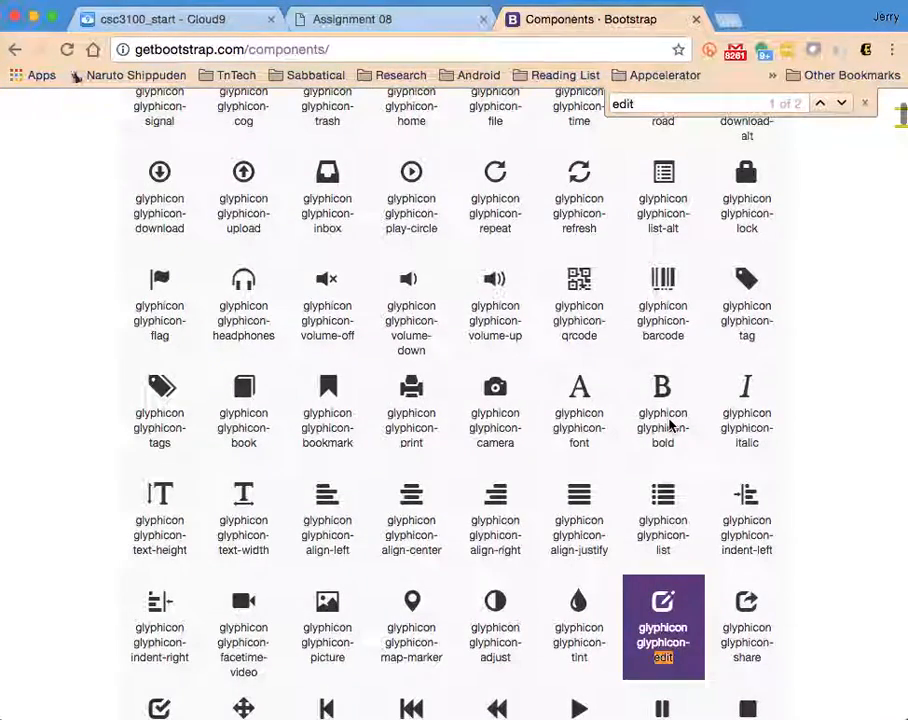
scroll(down, 3)
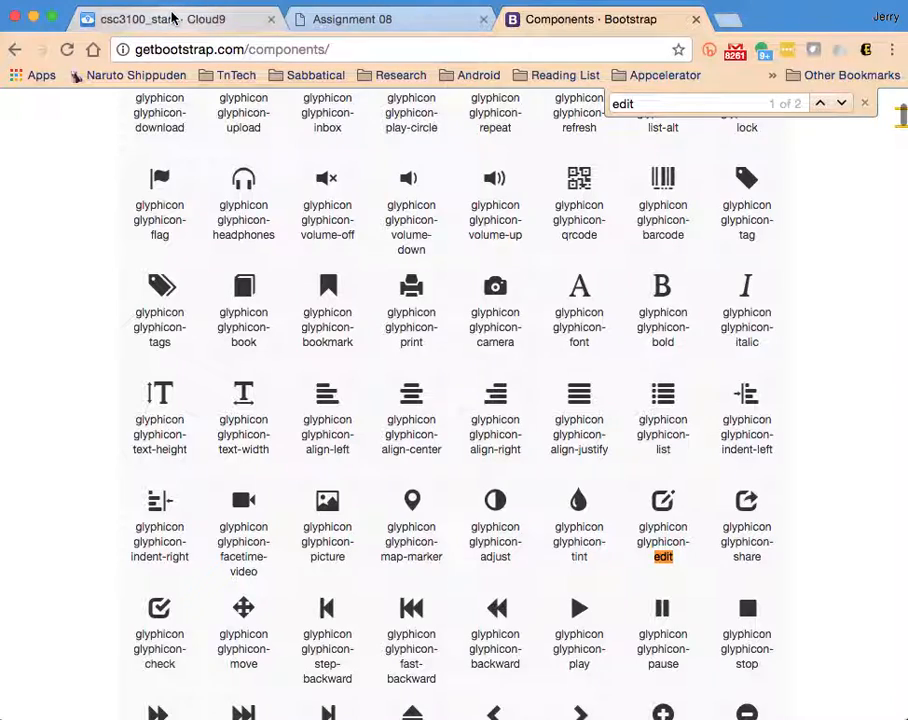
Step: Add <span class="glyphicon glyphicon-edit"></span> below the link_to 'Edit' line, checking the glyph name
click(160, 19)
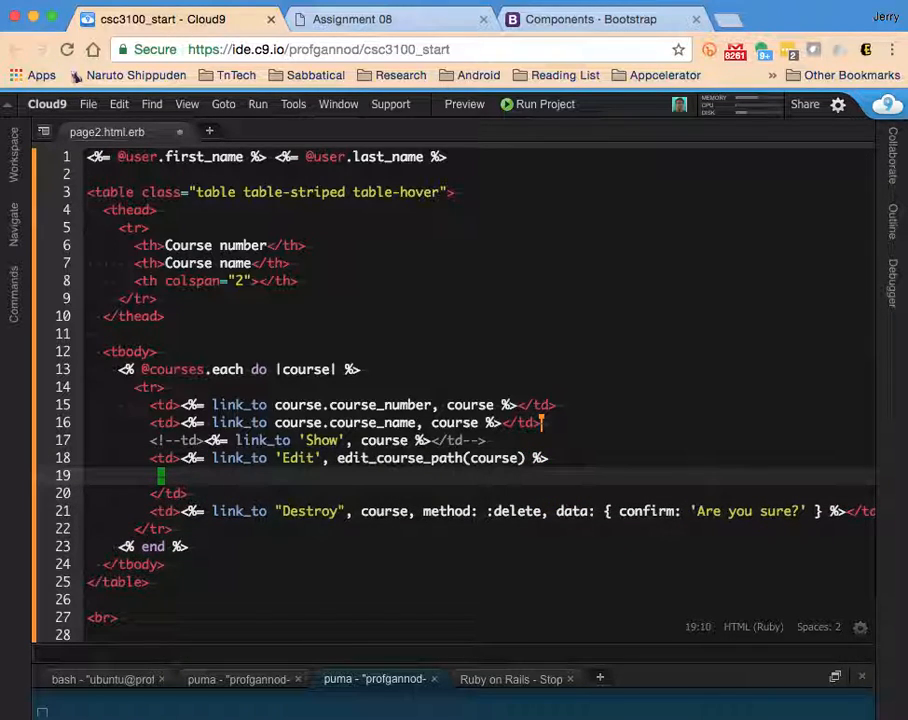
text(<span class=)
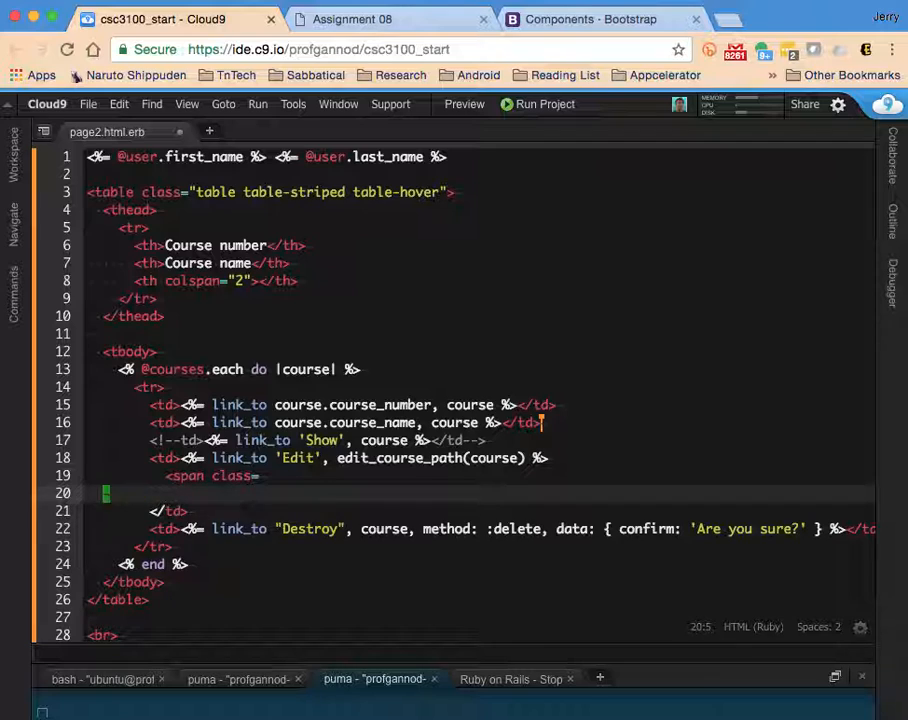
text("")
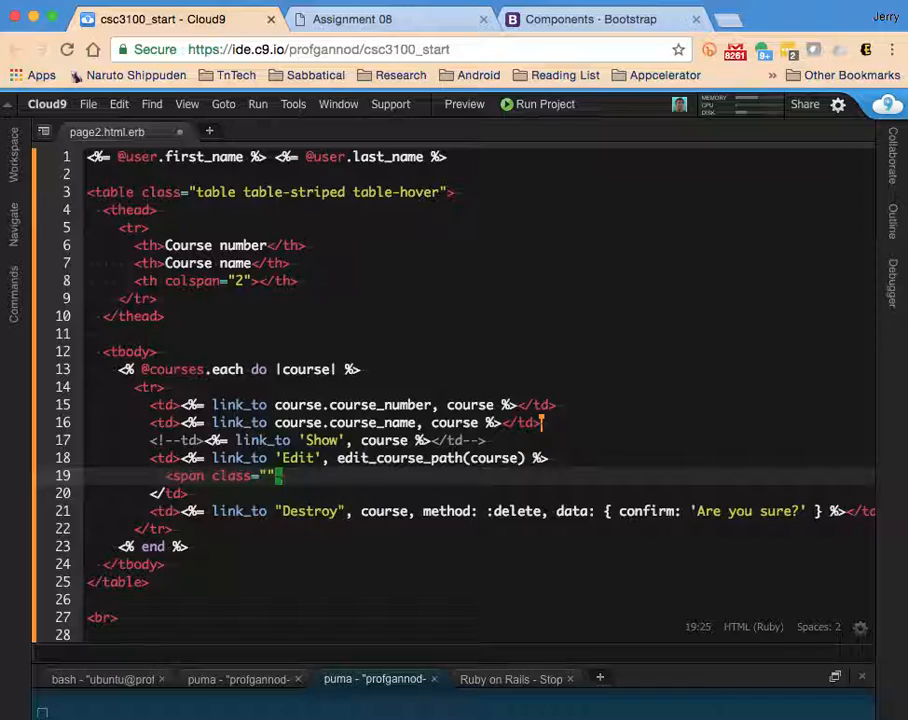
text(</span>)
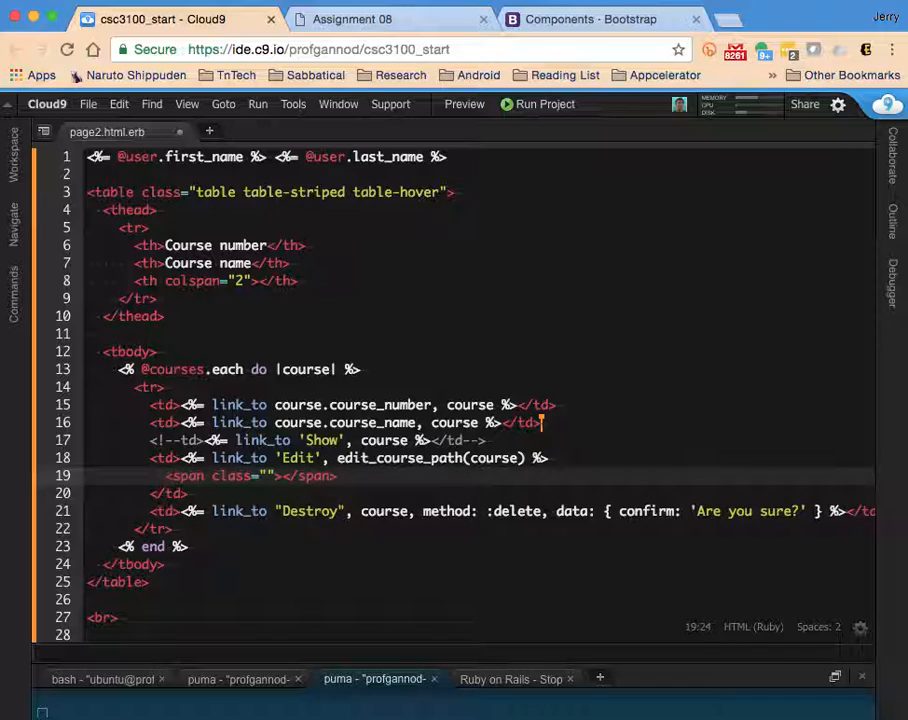
text(glyphicon)
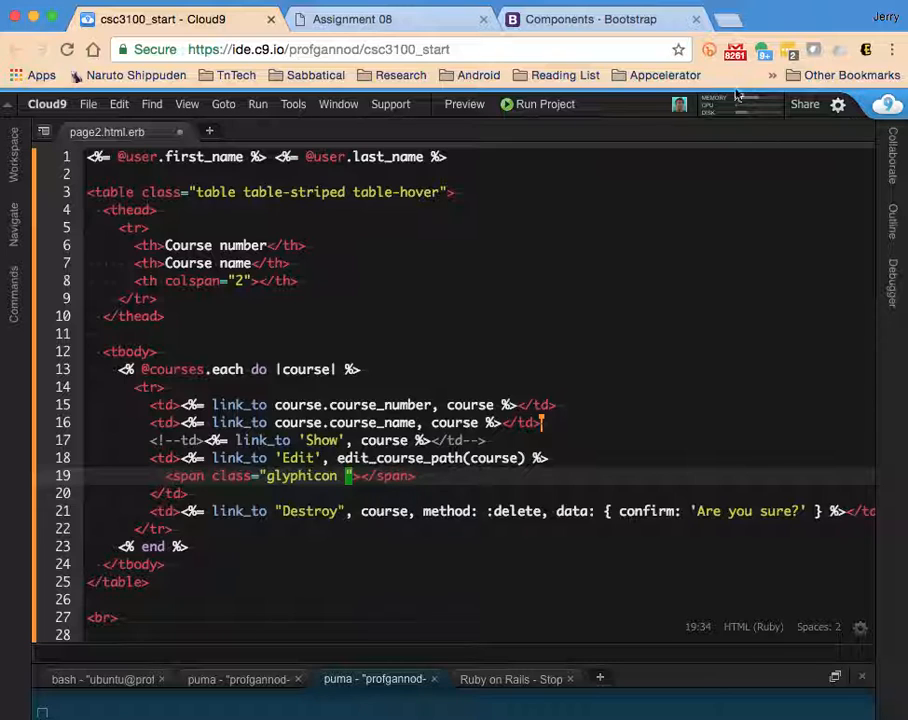
click(588, 19)
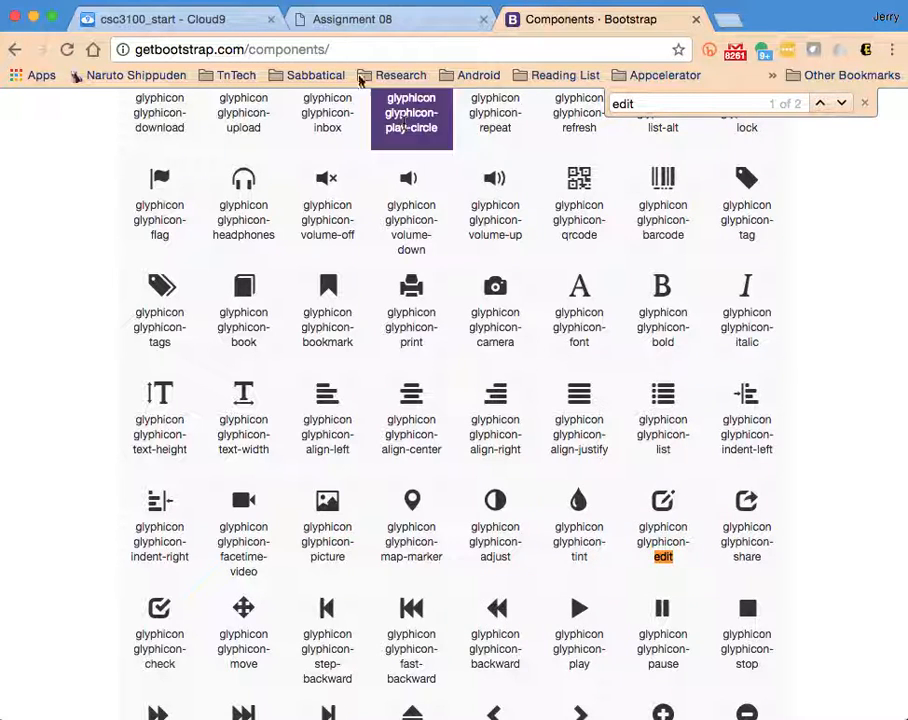
click(160, 19)
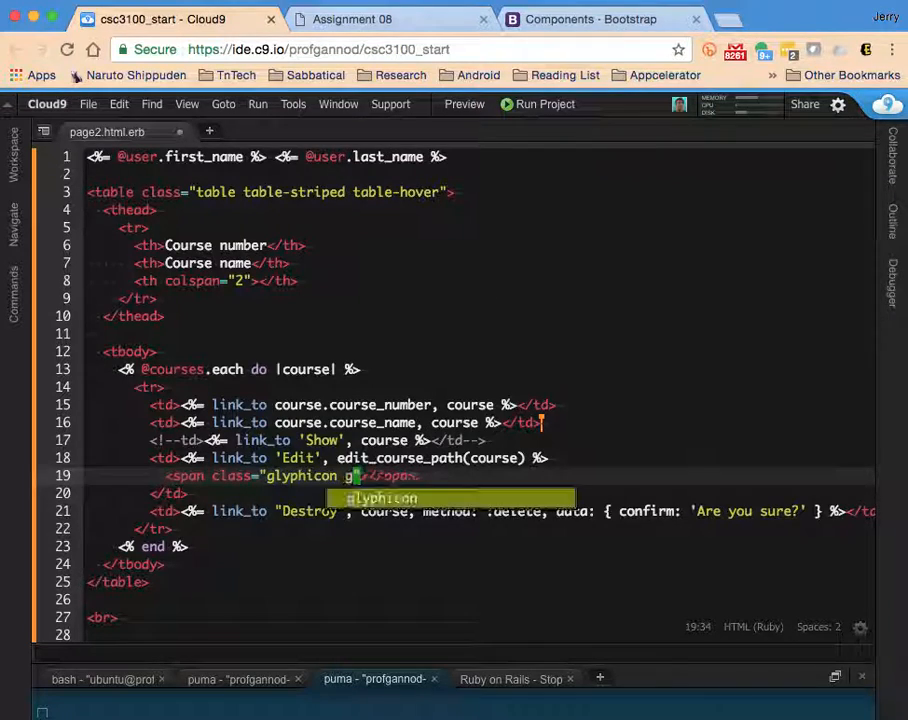
text(lyphicon)
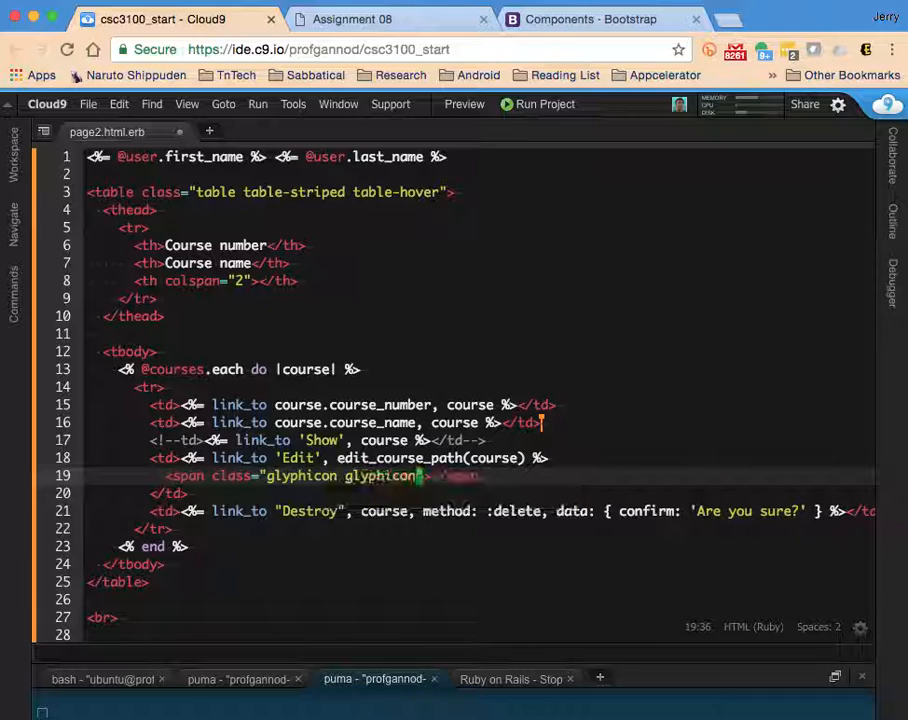
text(-edit)
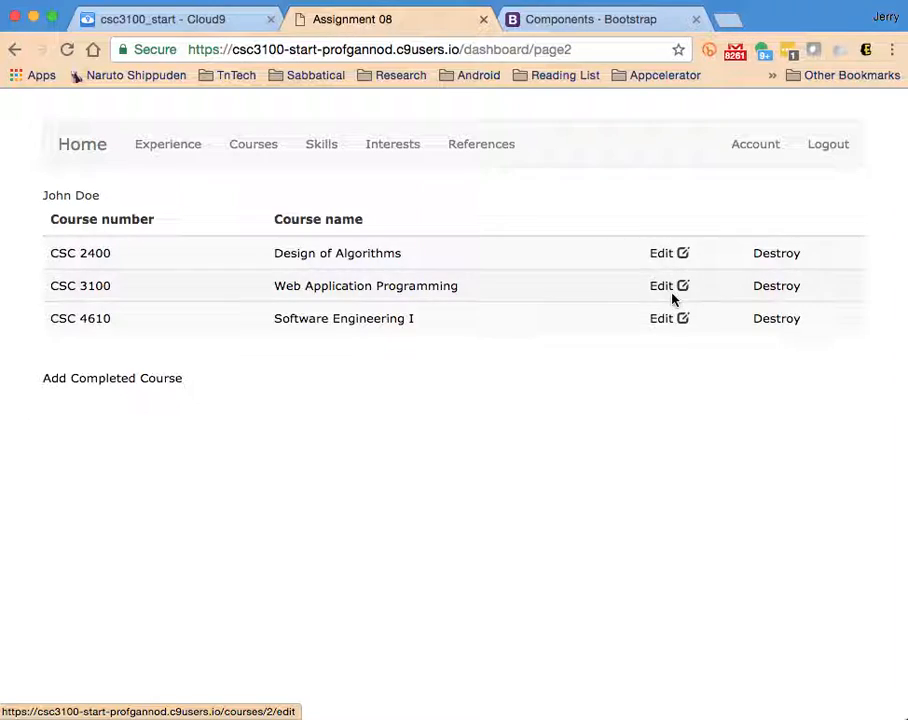
mouse_move(688, 408)
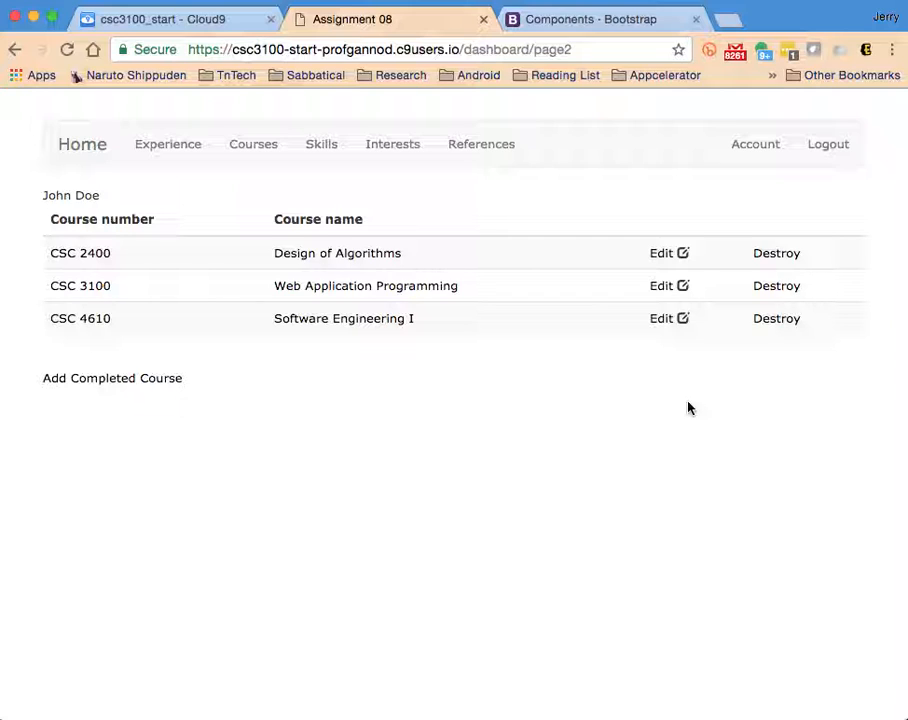
mouse_move(661, 253)
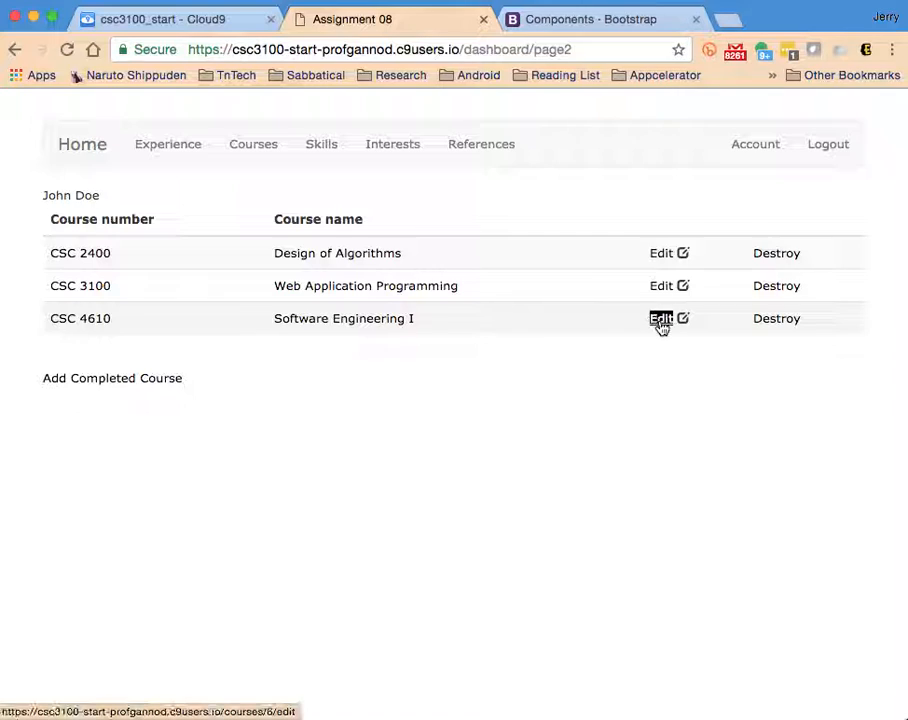
mouse_move(651, 459)
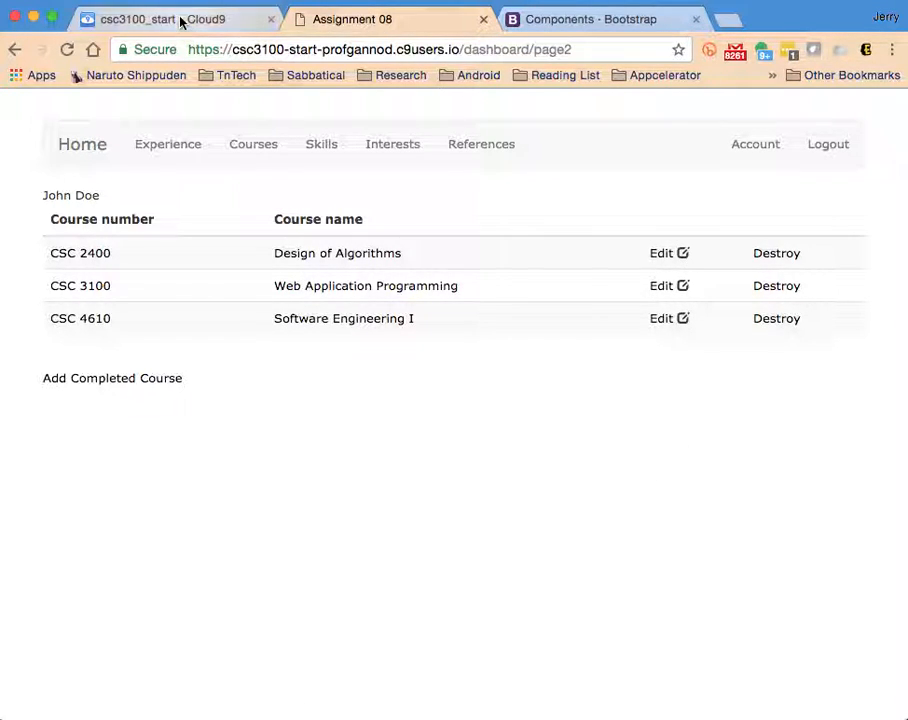
Step: Change the Destroy cell's icon class to glyphicon-remove and check it in the web app
click(140, 19)
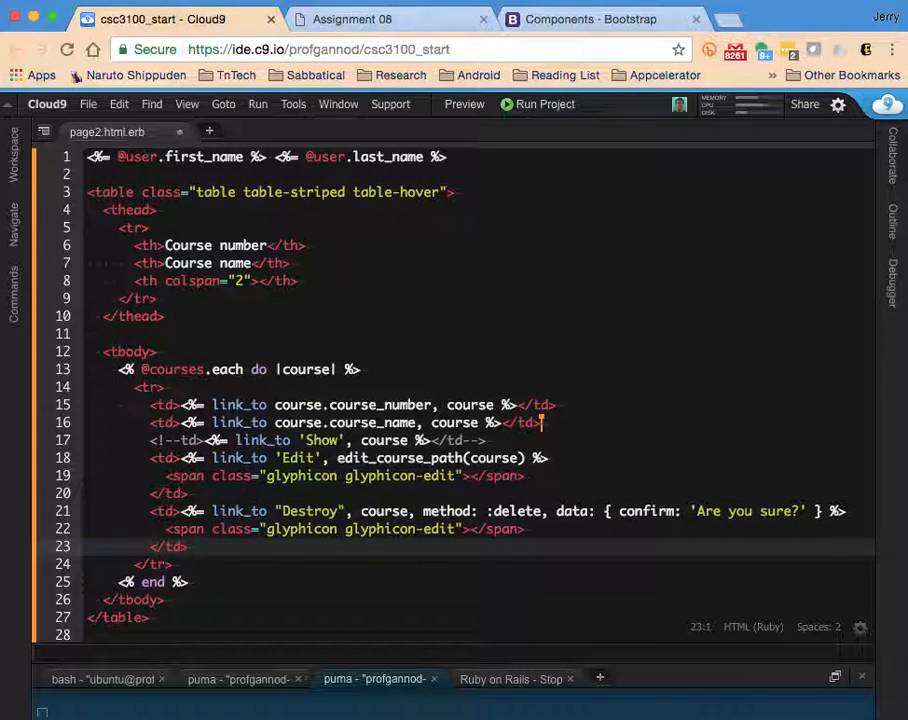
click(458, 528)
text(remove)
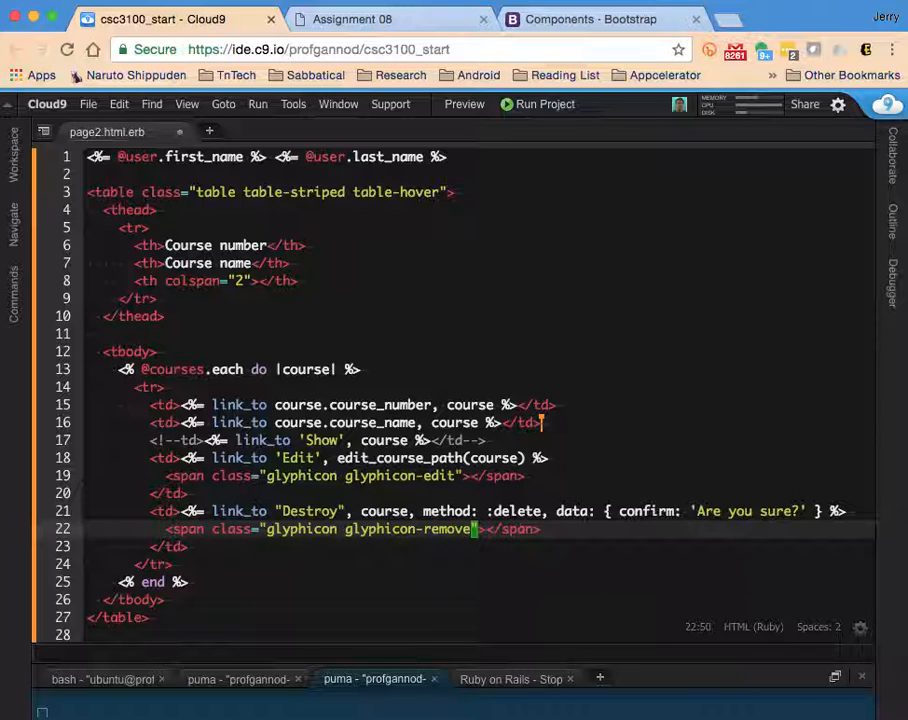
click(352, 18)
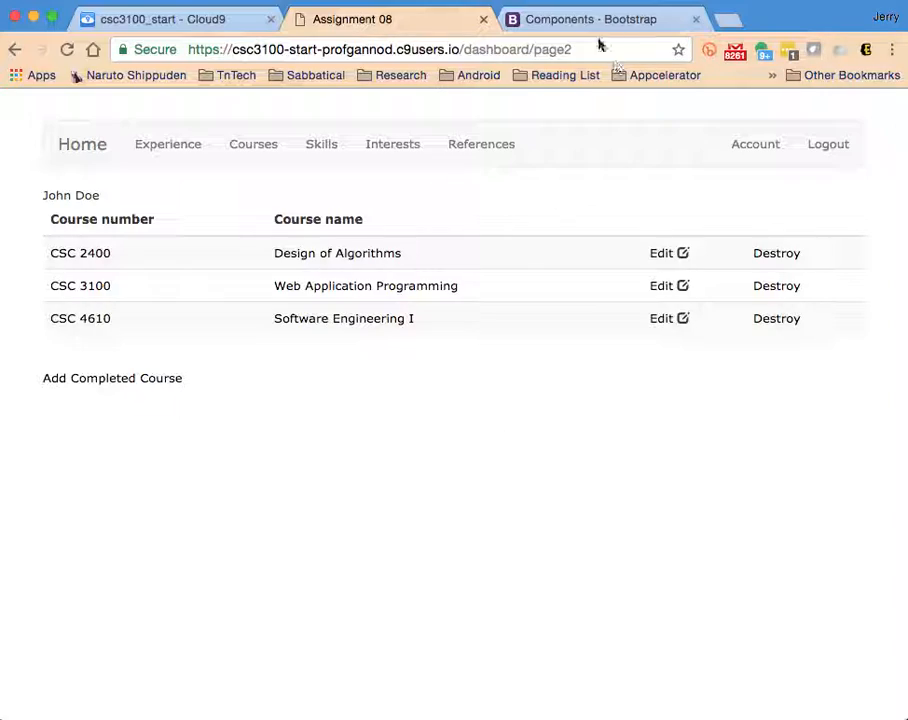
click(595, 19)
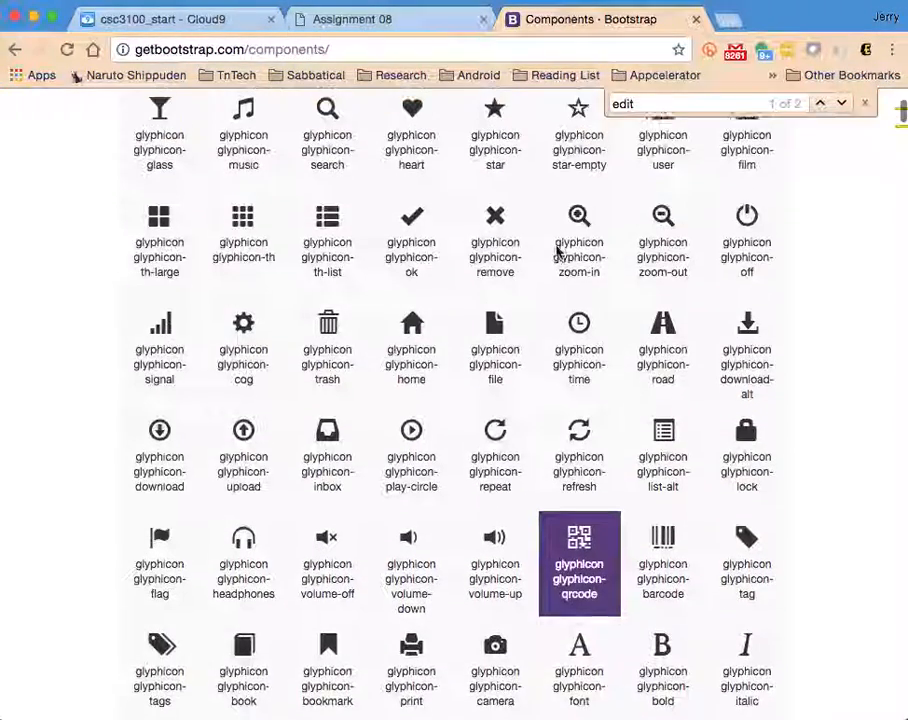
click(160, 19)
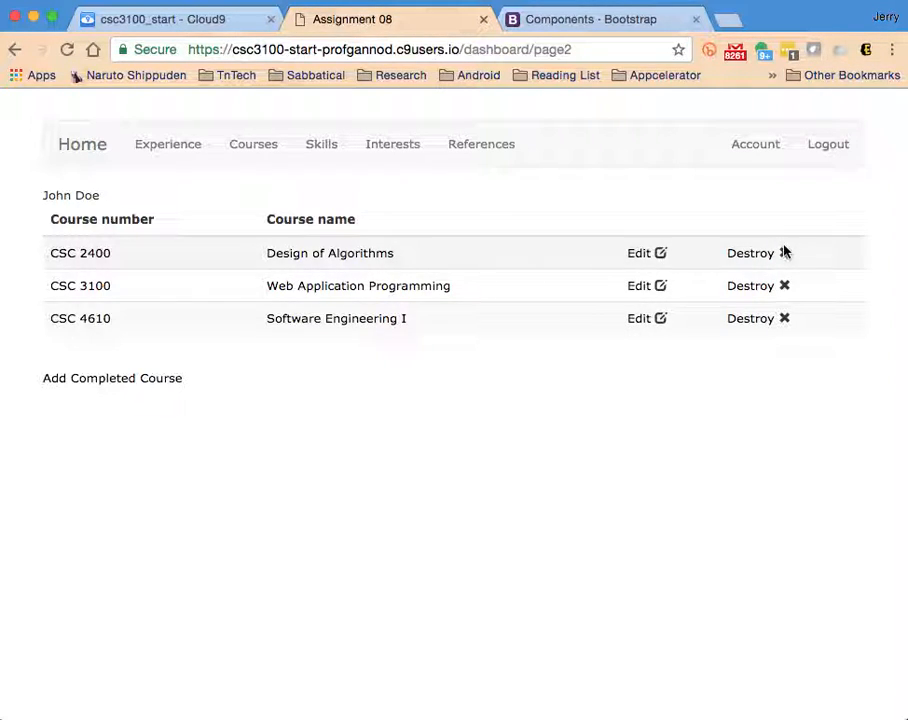
mouse_move(589, 296)
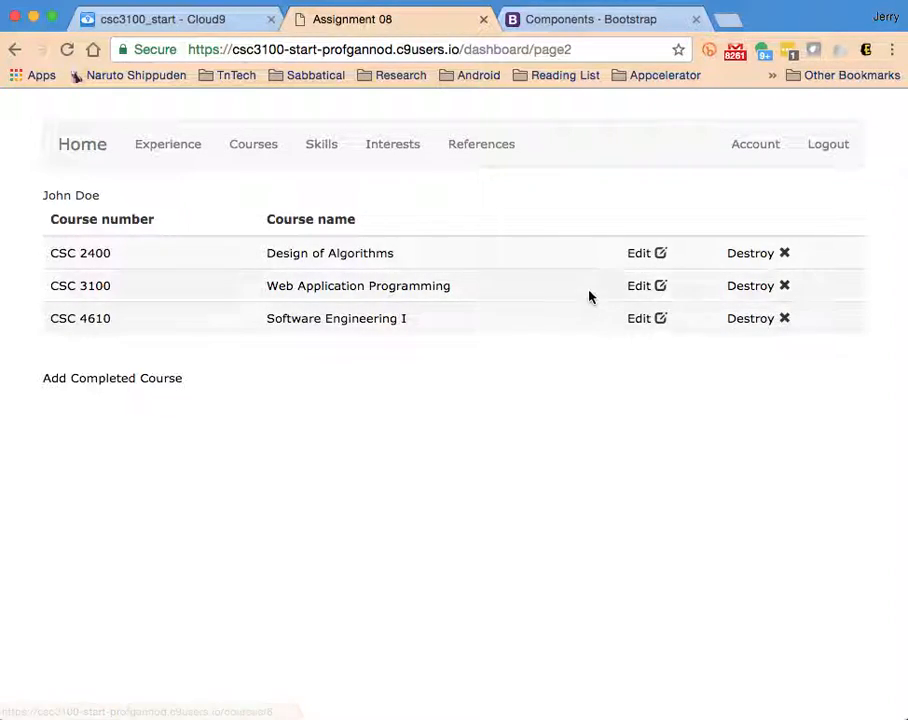
mouse_move(625, 479)
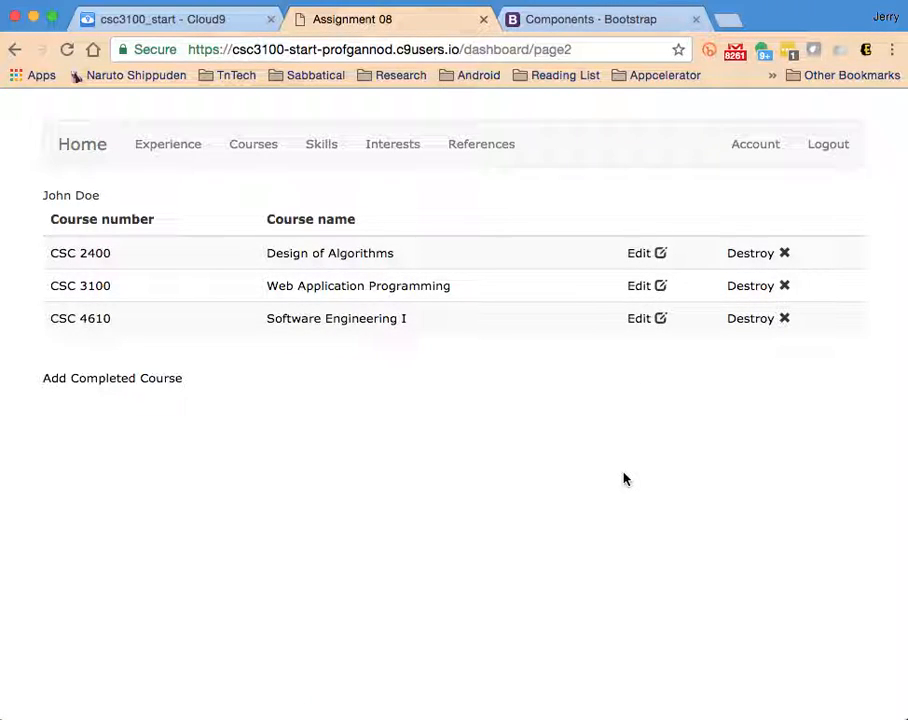
mouse_move(217, 242)
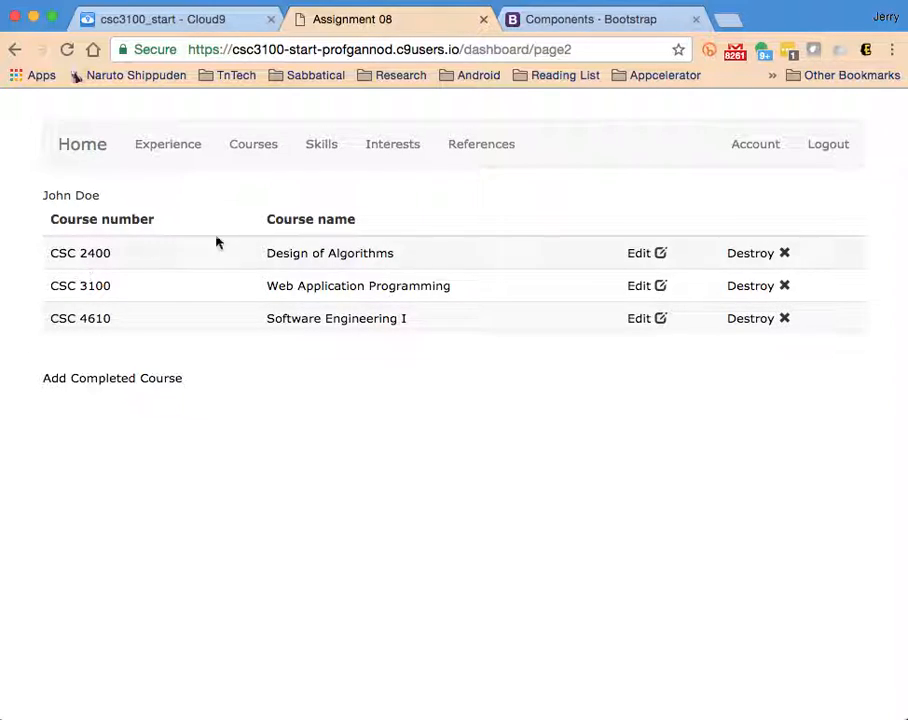
mouse_move(324, 290)
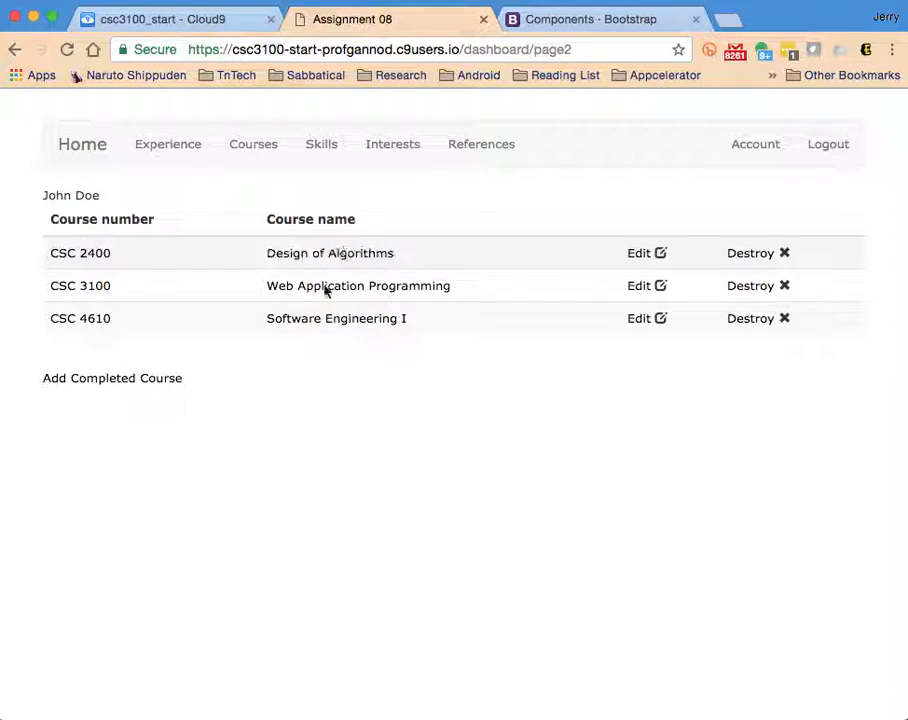
mouse_move(350, 680)
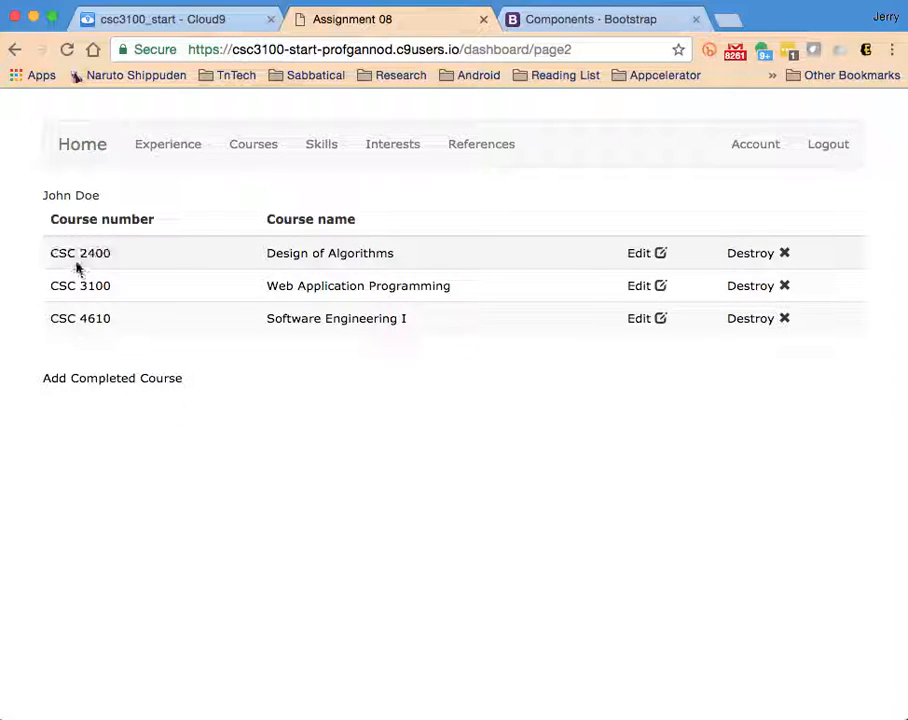
double_click(80, 253)
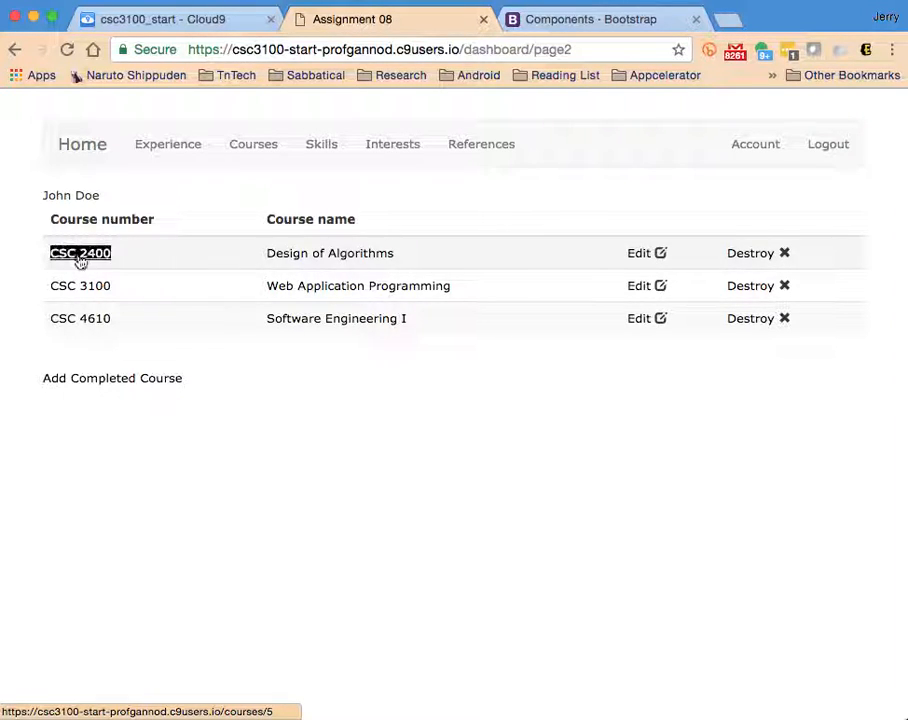
click(329, 253)
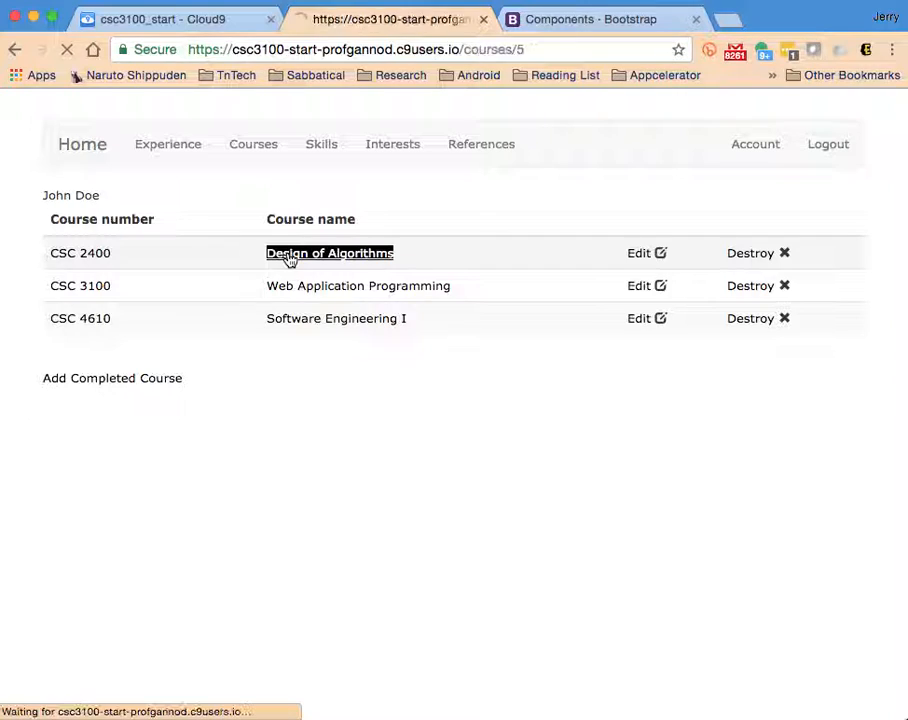
click(329, 252)
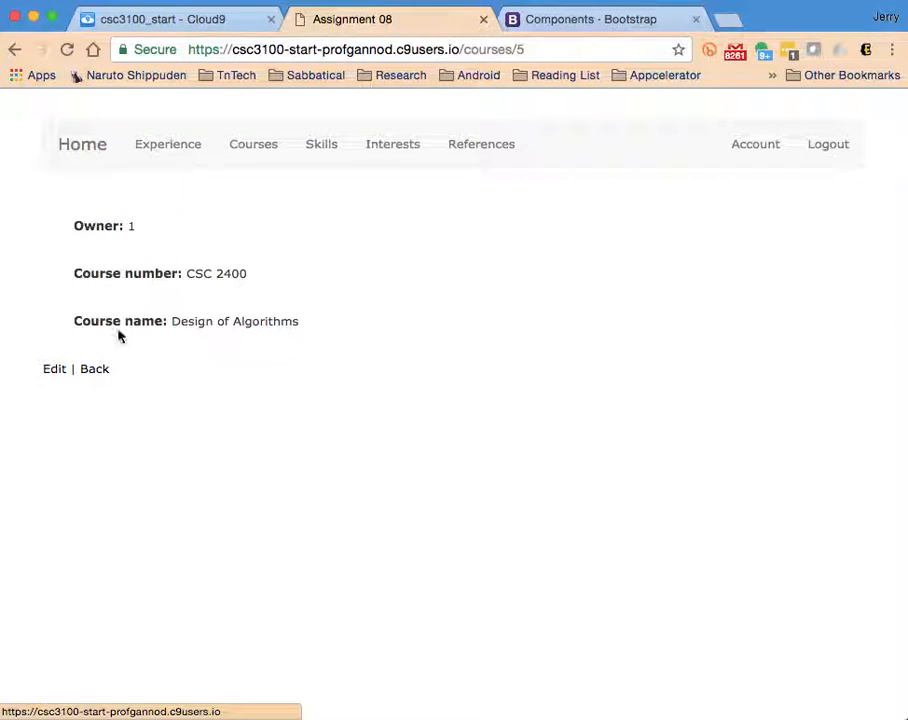
click(94, 369)
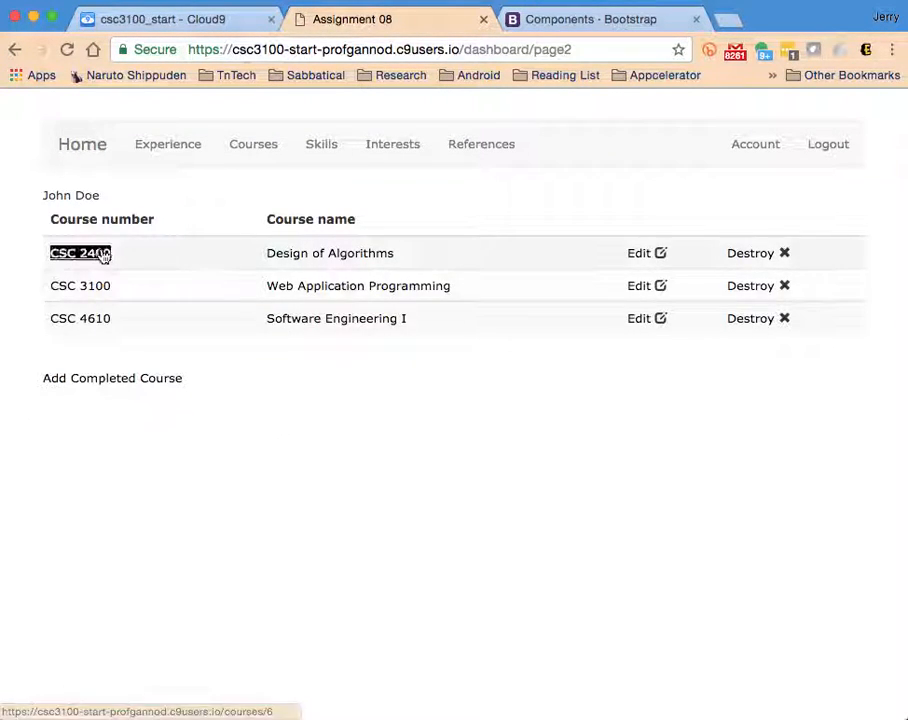
click(80, 253)
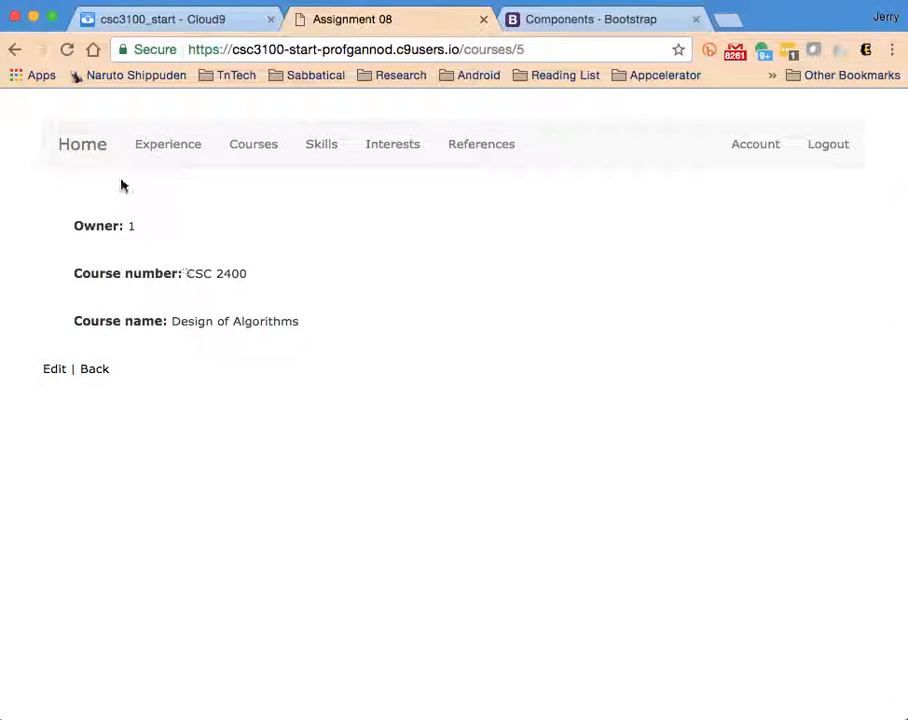
click(94, 369)
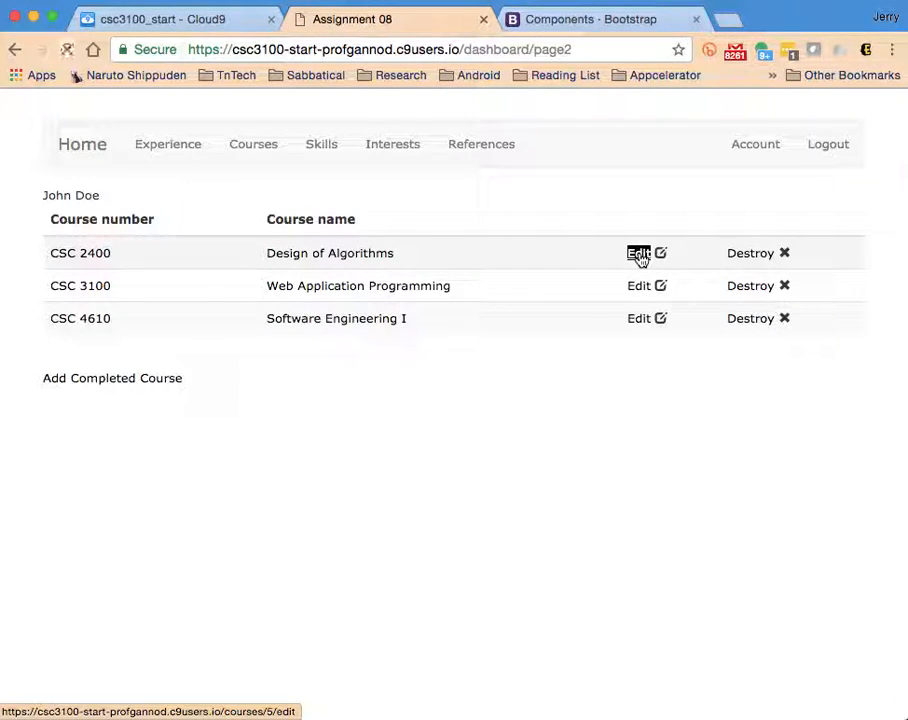
click(639, 253)
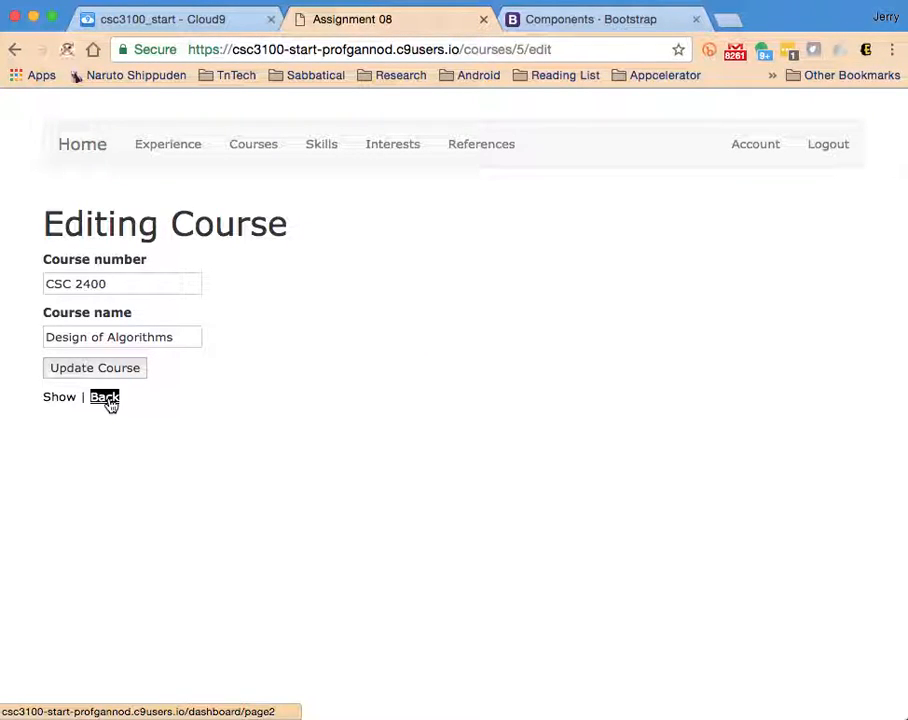
click(104, 397)
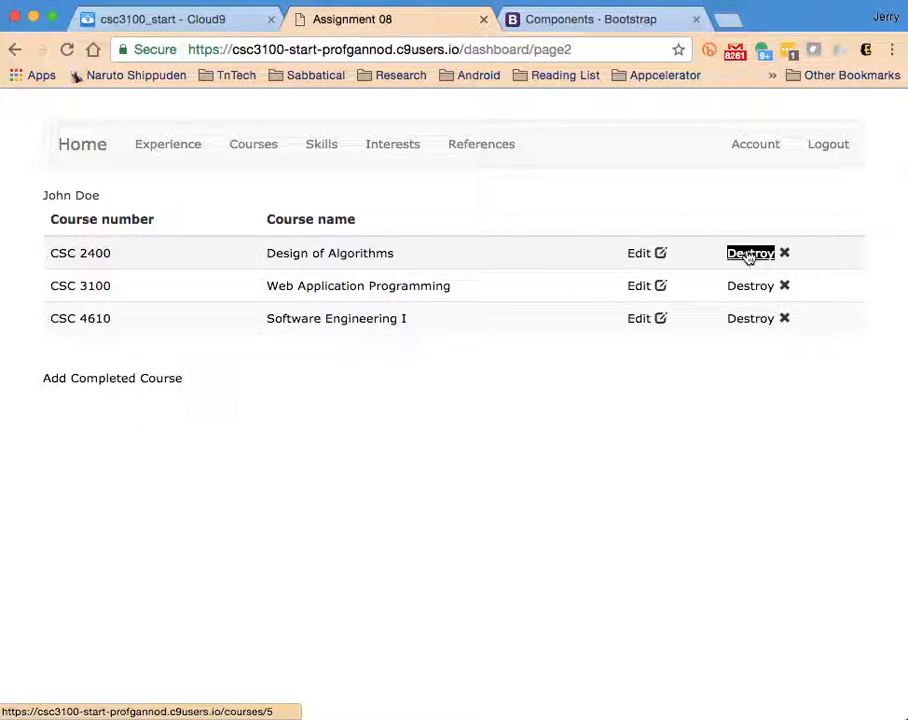
click(750, 253)
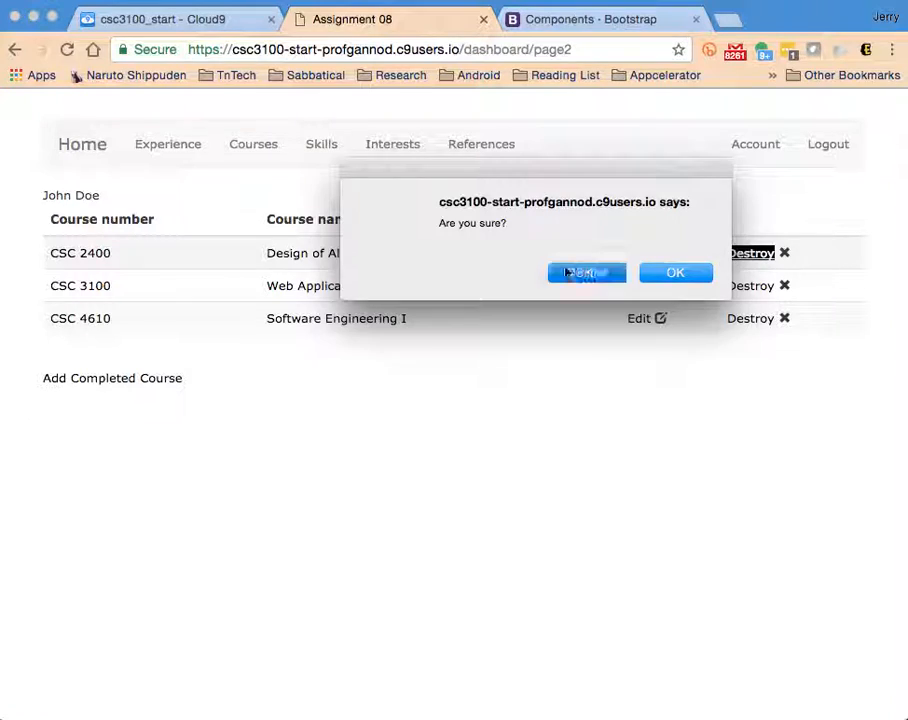
click(586, 272)
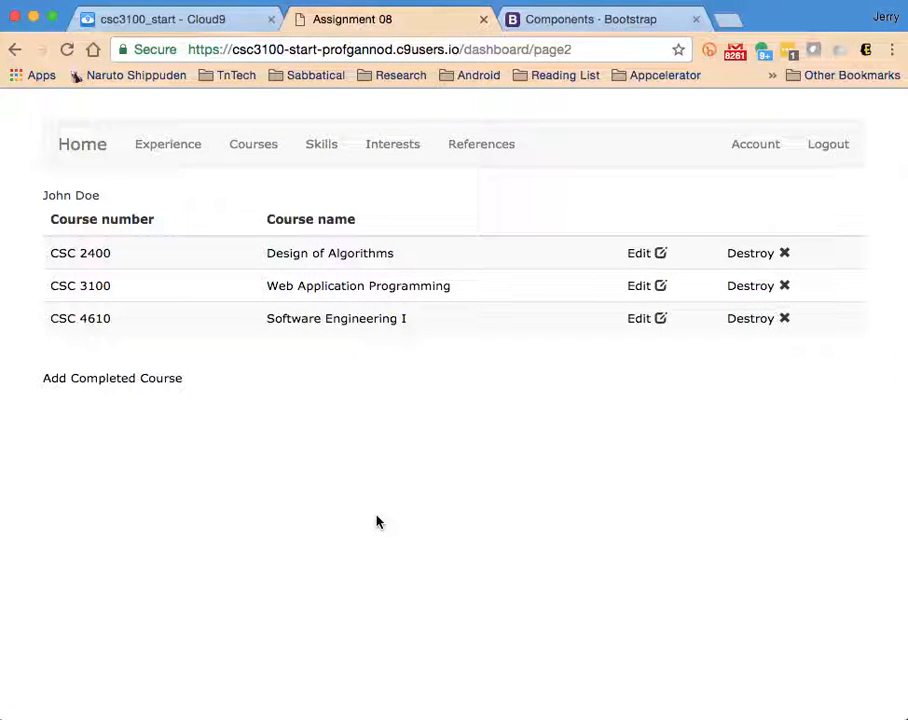
mouse_move(289, 417)
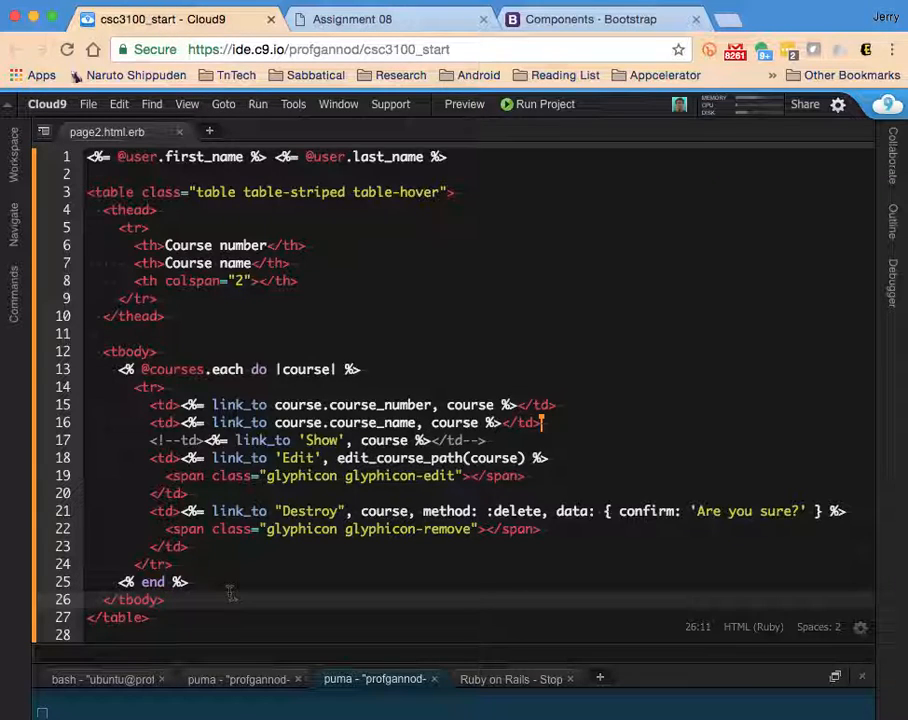
Step: Add class: "btn btn-default" to the link_to 'Add Completed Course' line
scroll(down, 3)
text(<%= link_to 'Add Completed Course', new_course_path,  %>)
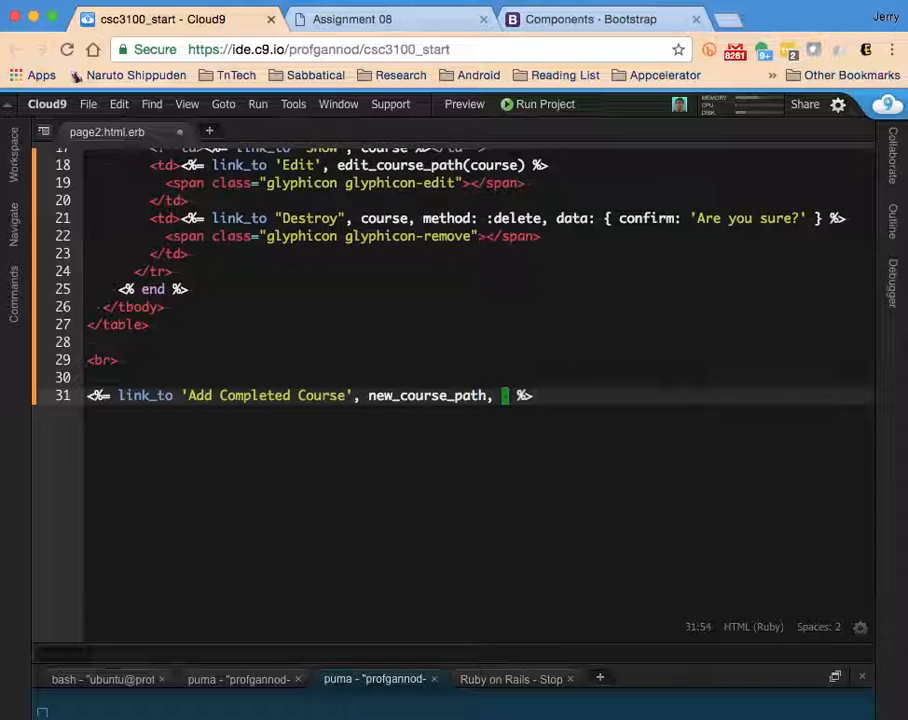
text(lass: ")
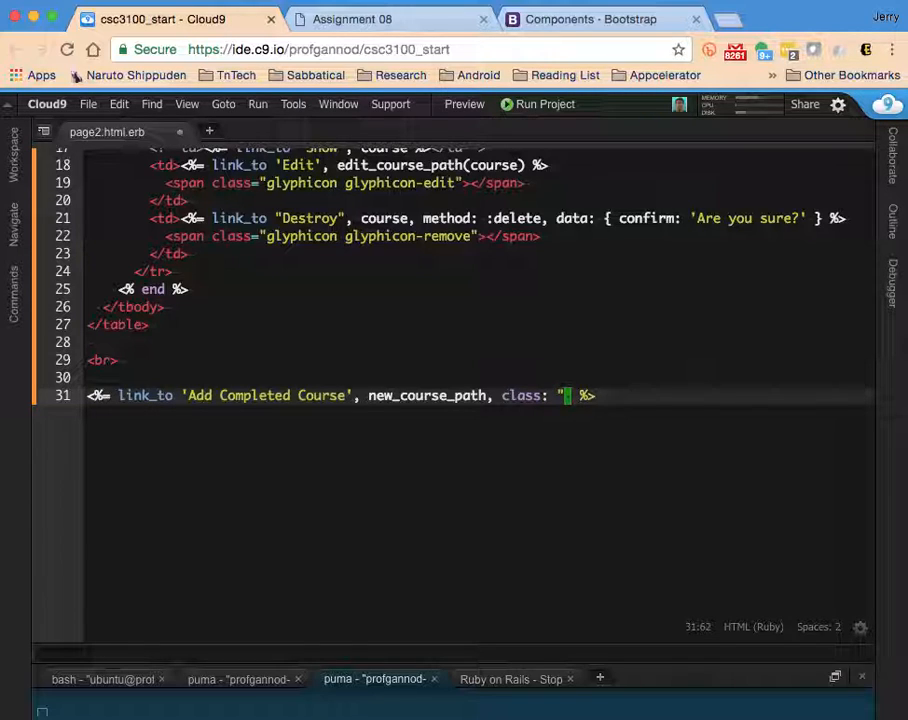
text(btn bt)
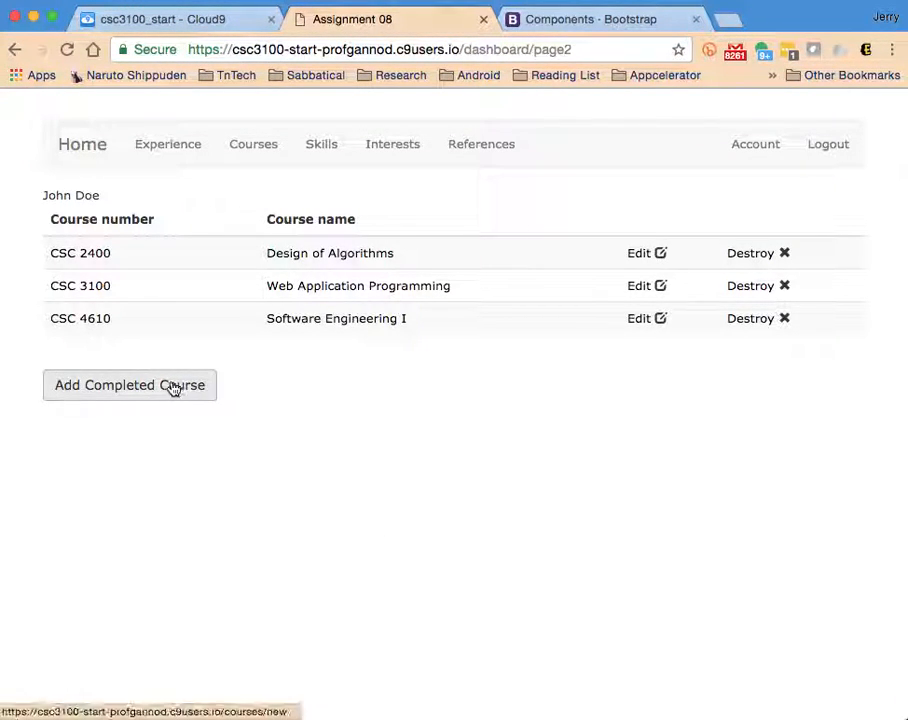
mouse_move(248, 560)
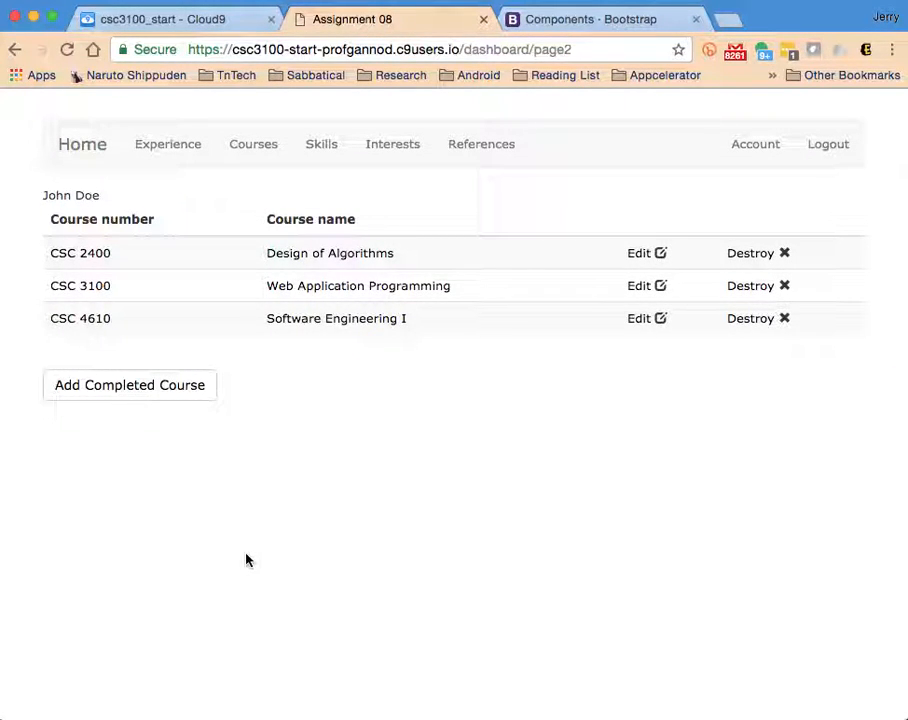
mouse_move(403, 465)
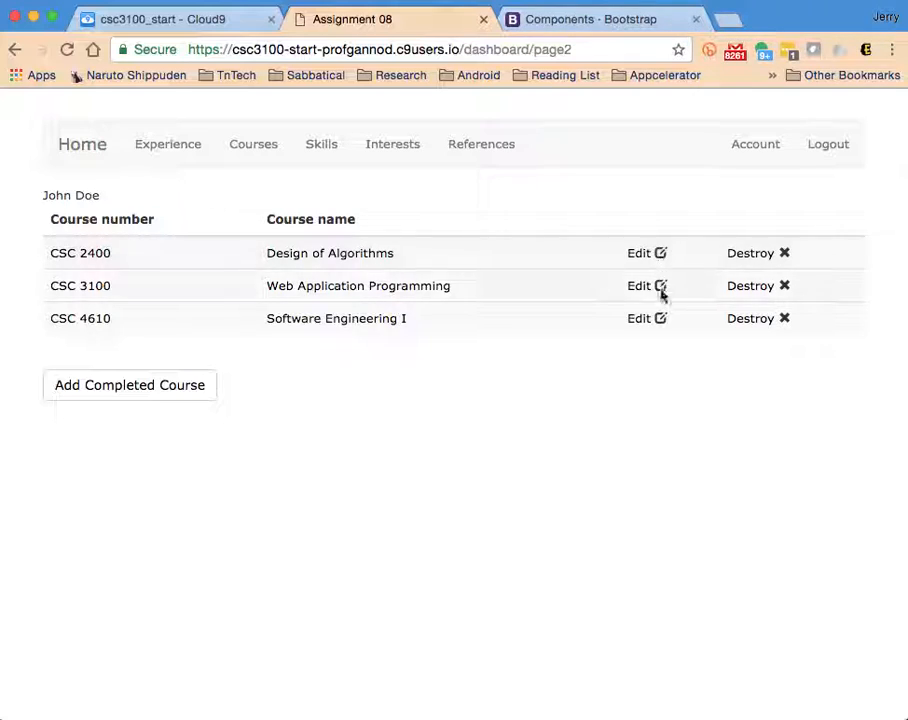
mouse_move(708, 275)
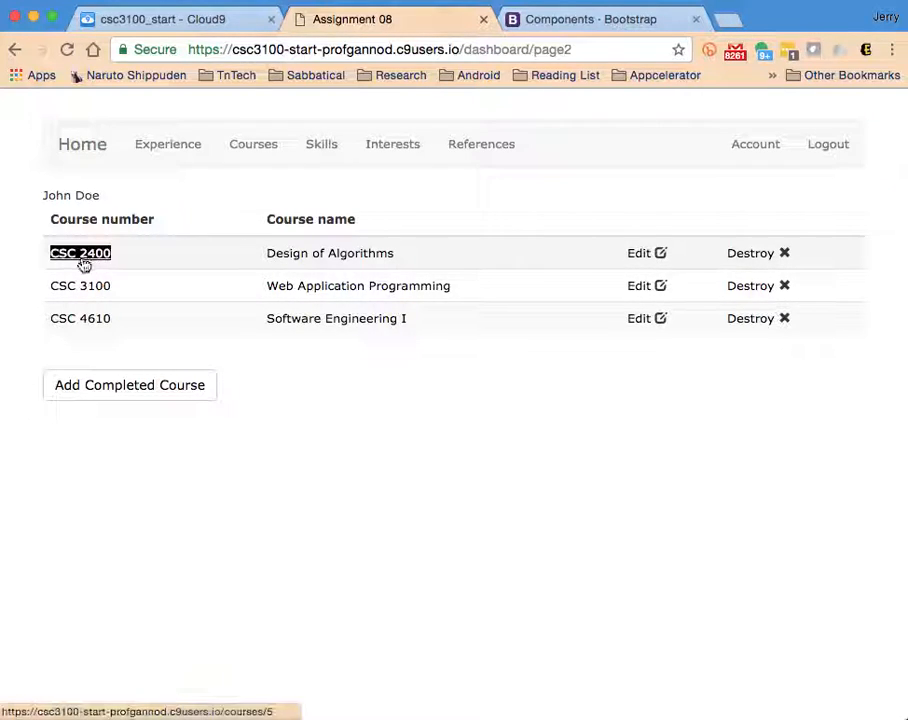
mouse_move(435, 519)
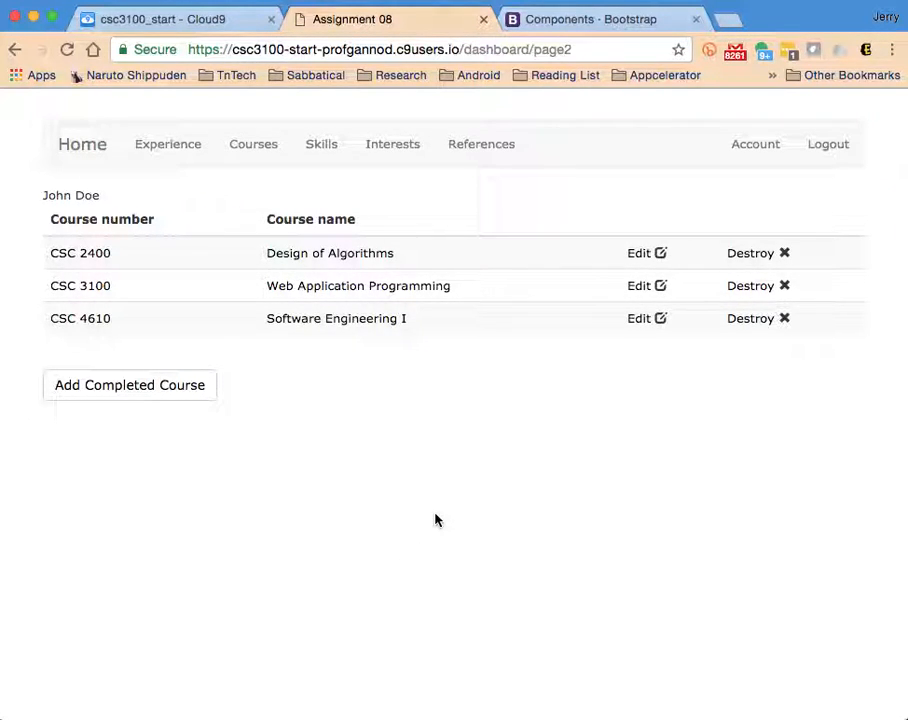
mouse_move(445, 548)
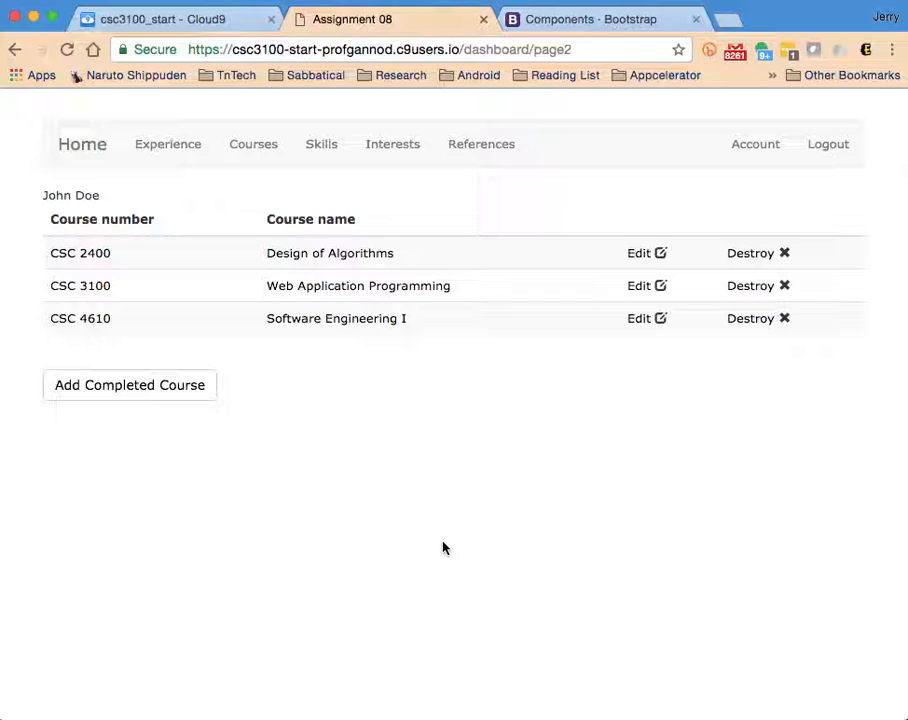
mouse_move(461, 679)
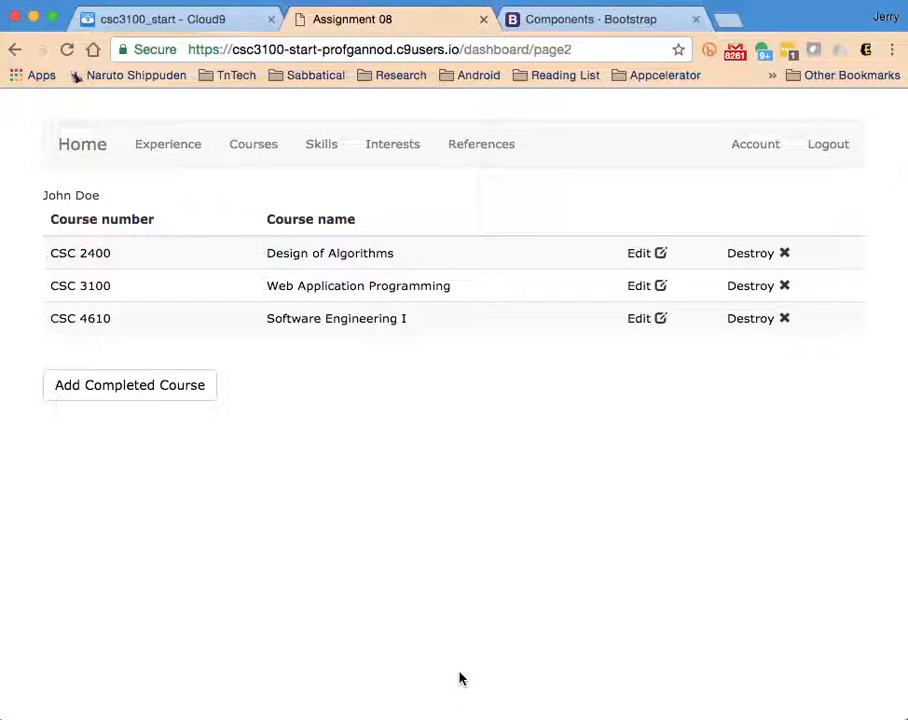